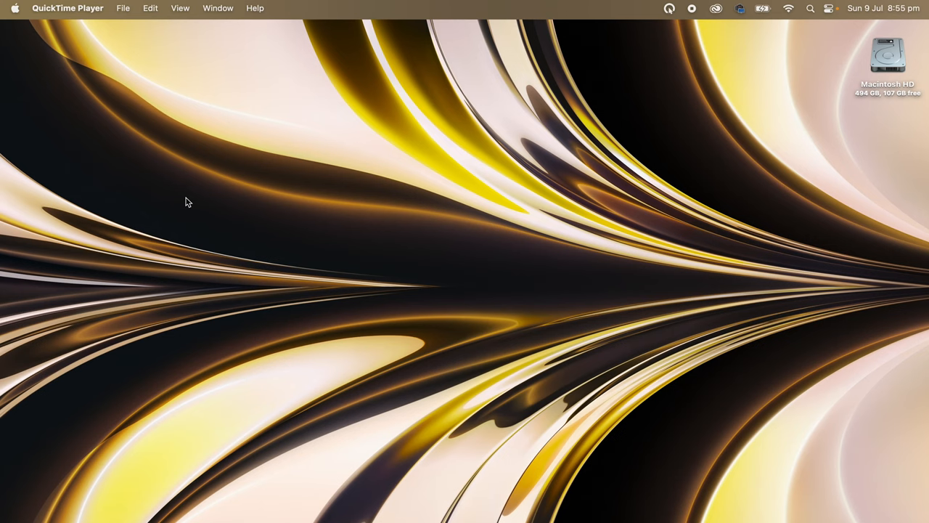
- In System Settings Sharing, toggle File Sharing off and back on
{"action": "left_click", "coordinate": [12, 9]}
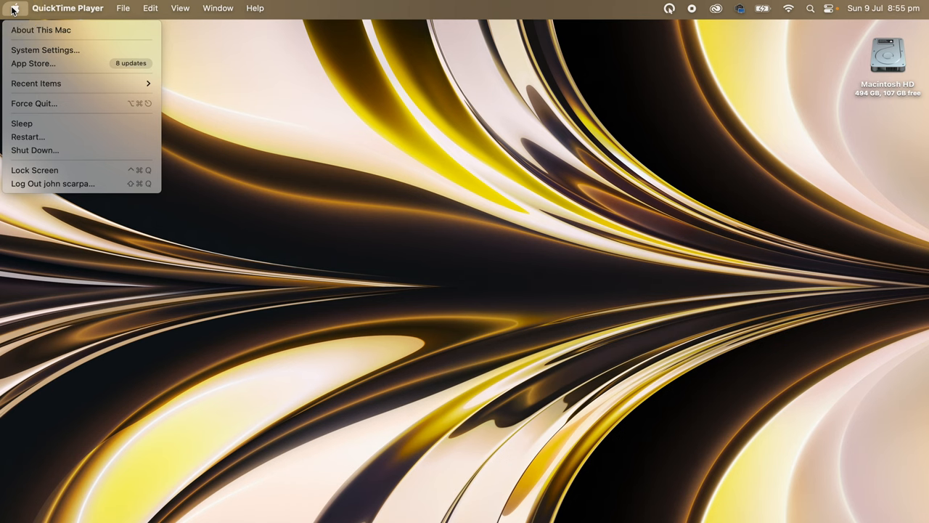
{"action": "left_click", "coordinate": [50, 49]}
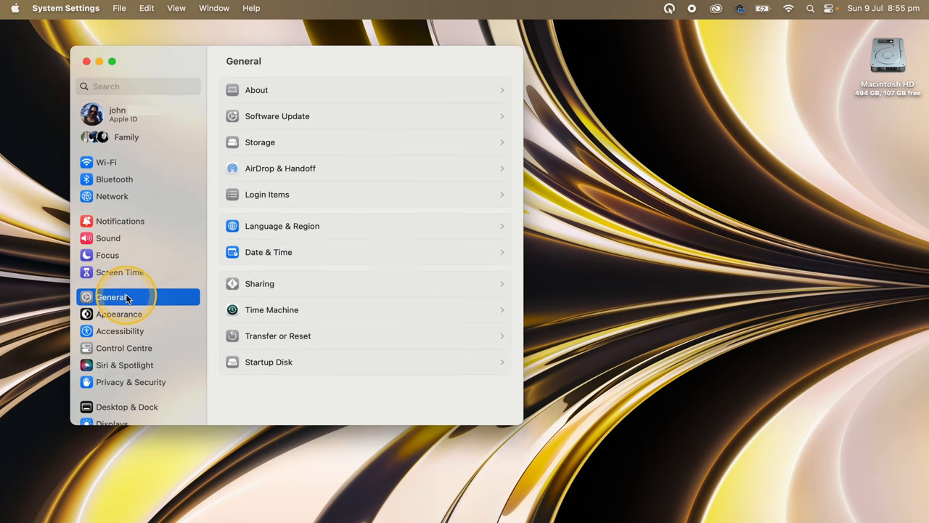
{"action": "left_click", "coordinate": [258, 283]}
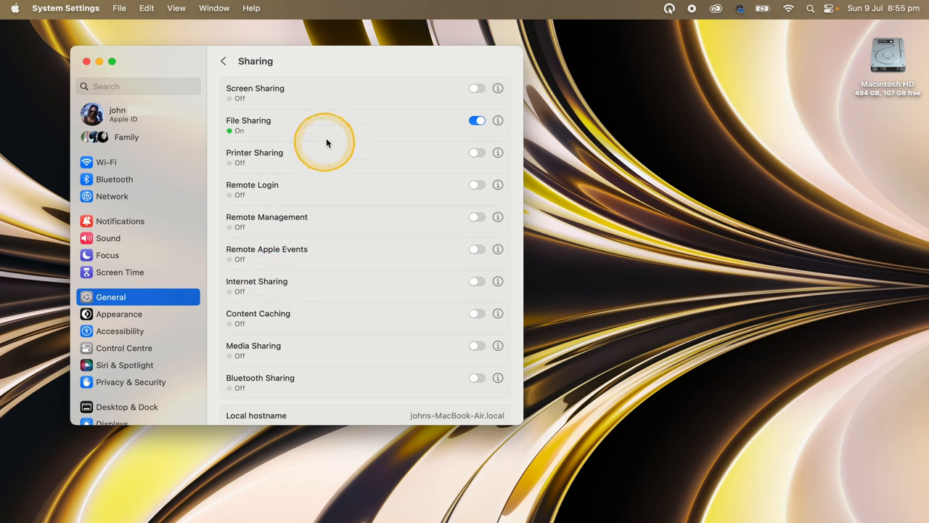
{"action": "left_click", "coordinate": [477, 119]}
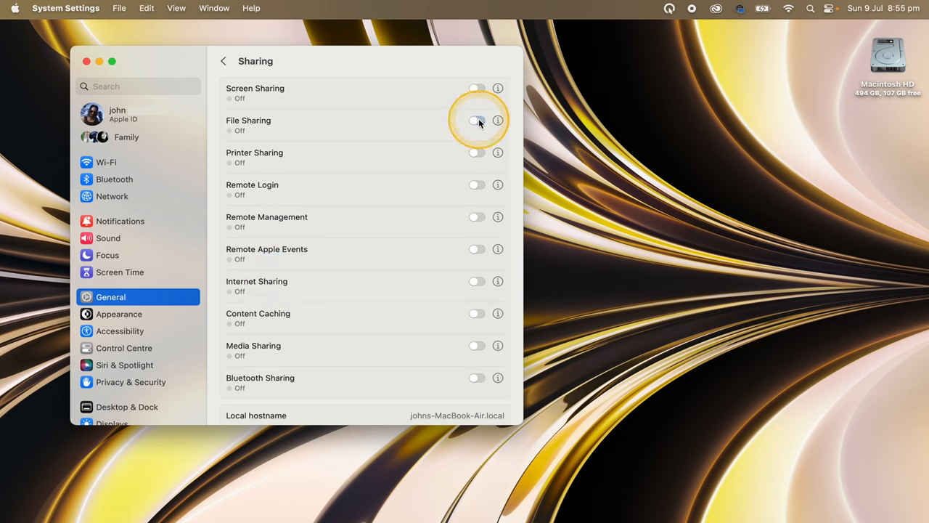
{"action": "left_click", "coordinate": [476, 119]}
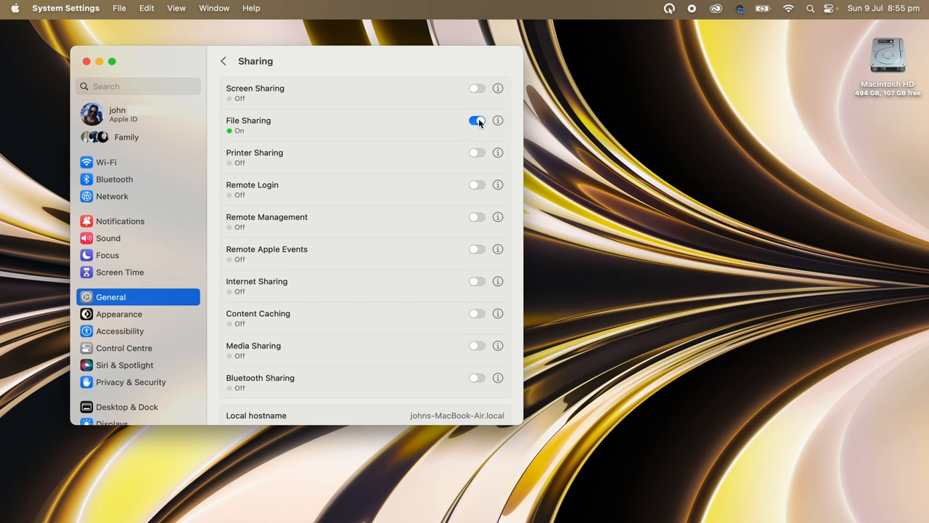
- Review Windows SMB sharing options, cancelling the attempt to untick the user account
{"action": "left_click", "coordinate": [498, 119]}
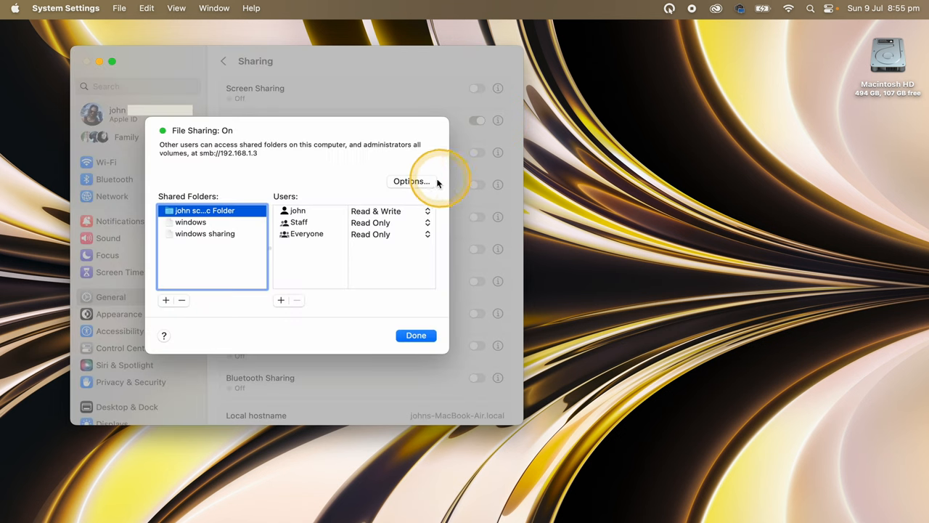
{"action": "left_click", "coordinate": [409, 180]}
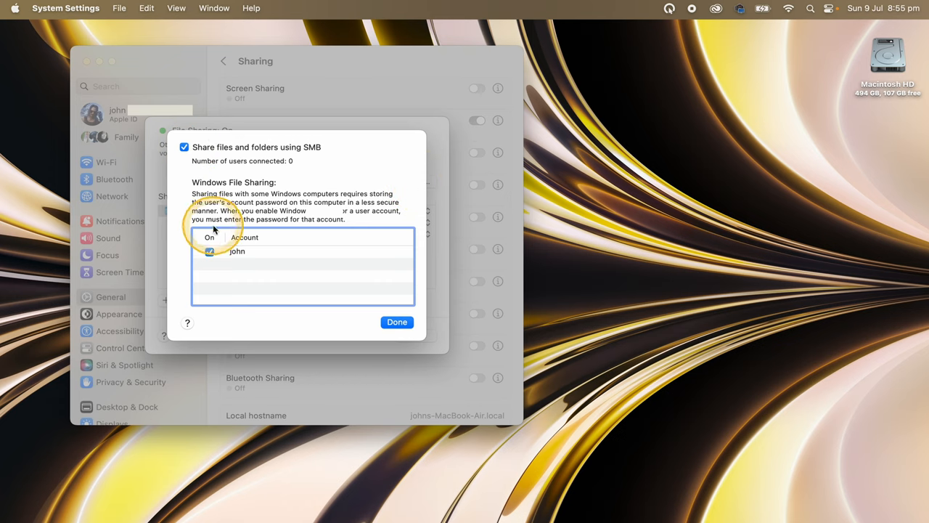
{"action": "left_click", "coordinate": [209, 252]}
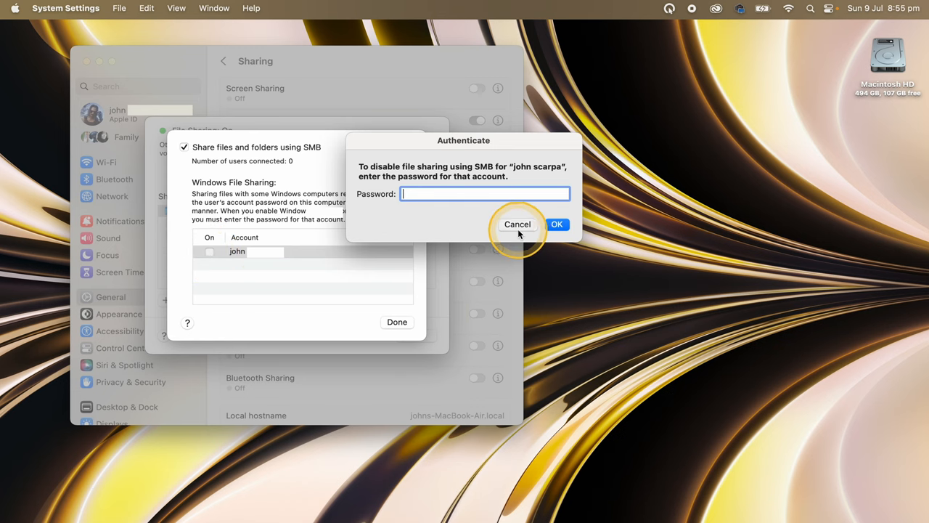
{"action": "left_click", "coordinate": [518, 223]}
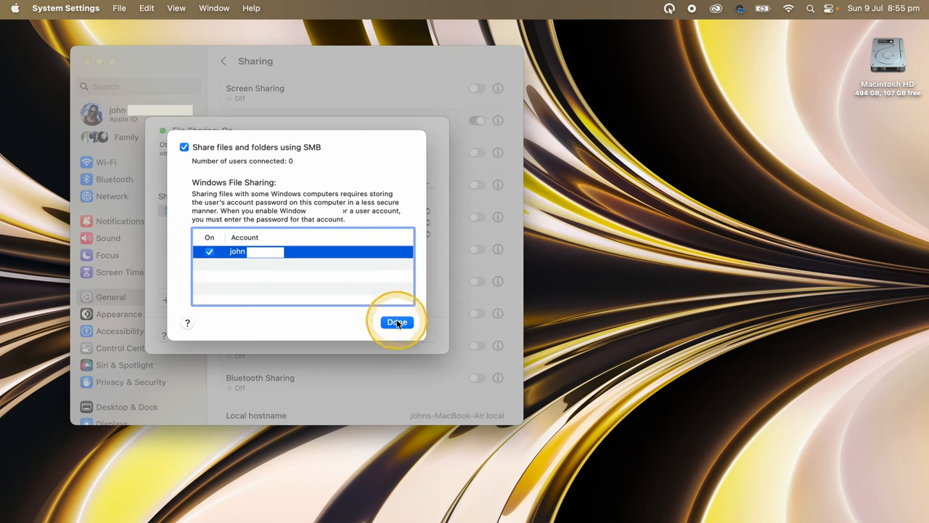
{"action": "left_click", "coordinate": [396, 322]}
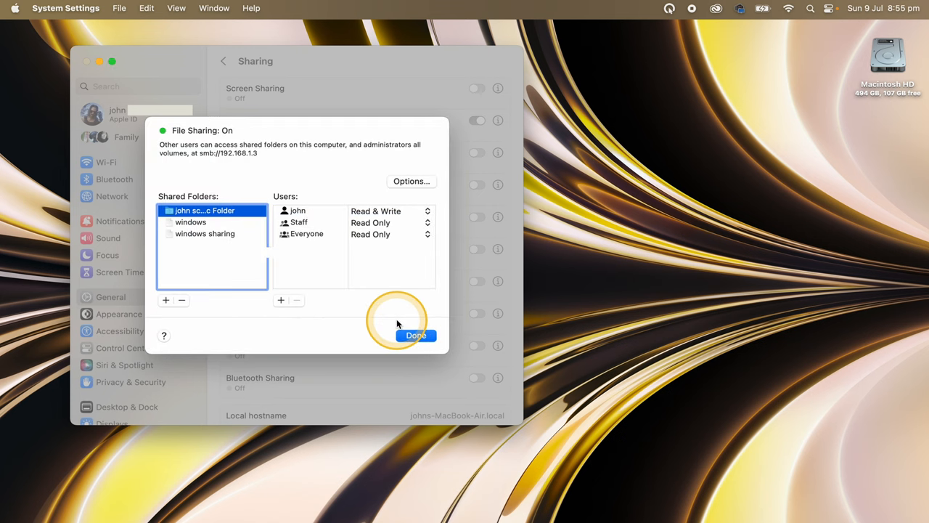
{"action": "mouse_move", "coordinate": [198, 218]}
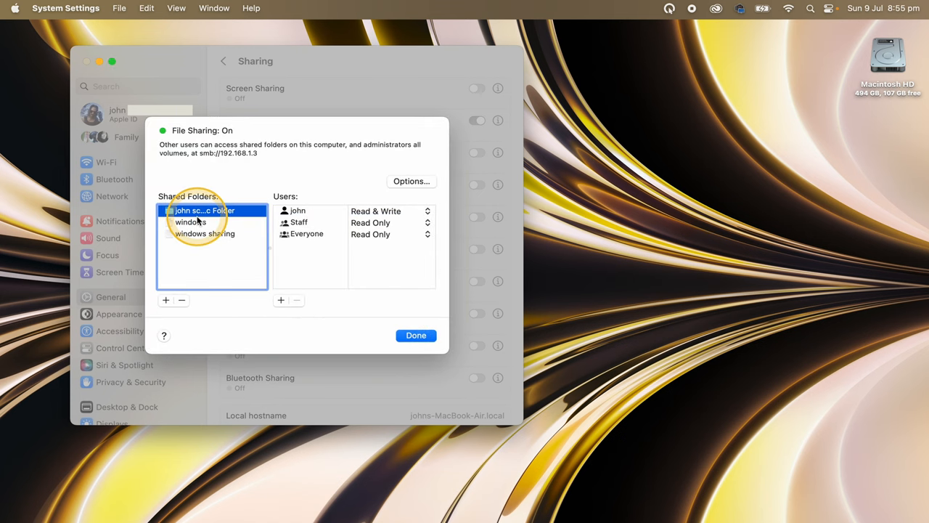
{"action": "mouse_move", "coordinate": [166, 301]}
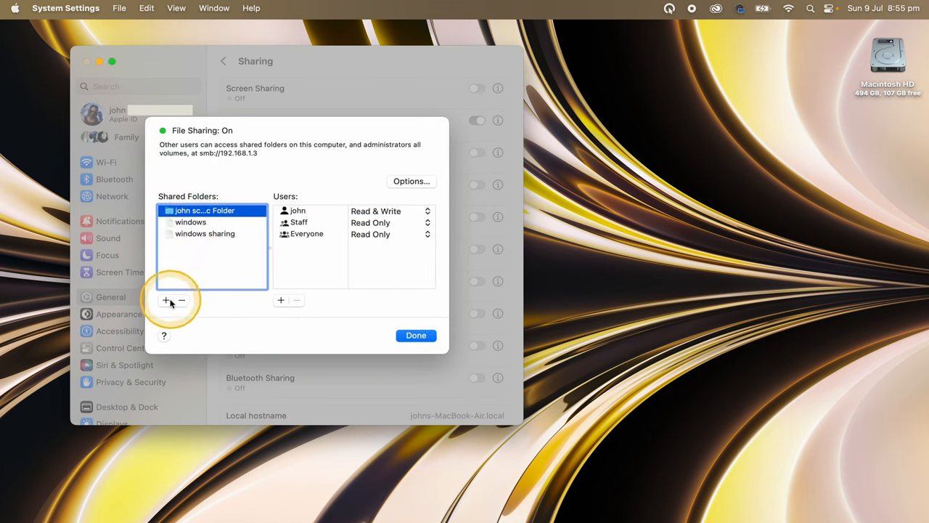
- Create a new Desktop folder named MAC and add it to the shared folders
{"action": "left_click", "coordinate": [165, 301]}
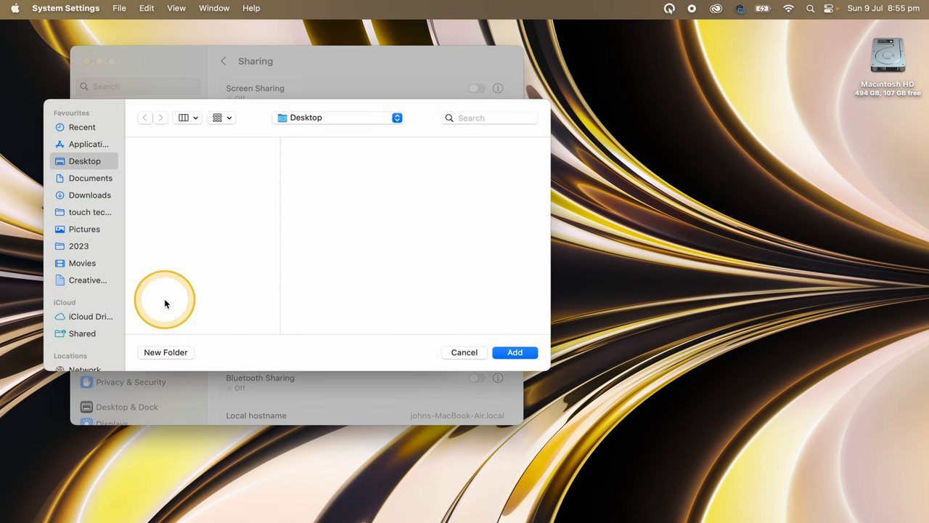
{"action": "left_click", "coordinate": [90, 177]}
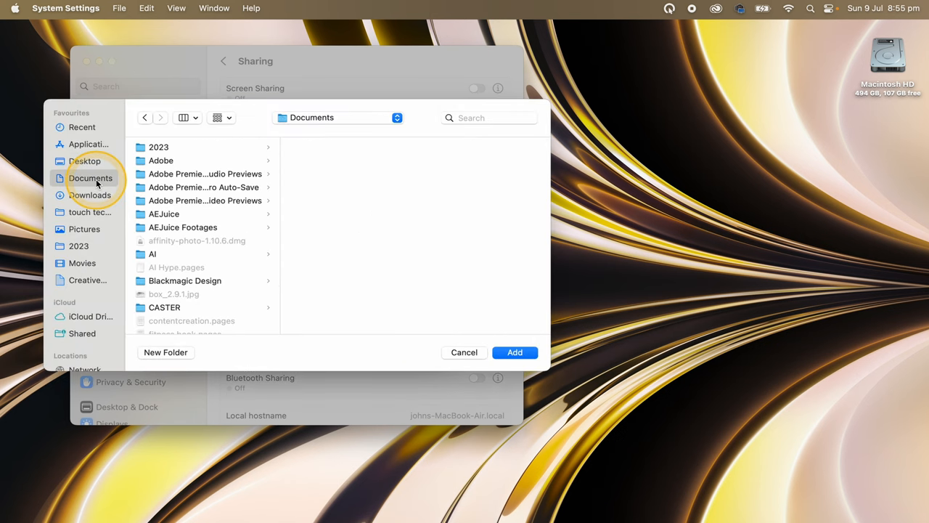
{"action": "left_click", "coordinate": [90, 194]}
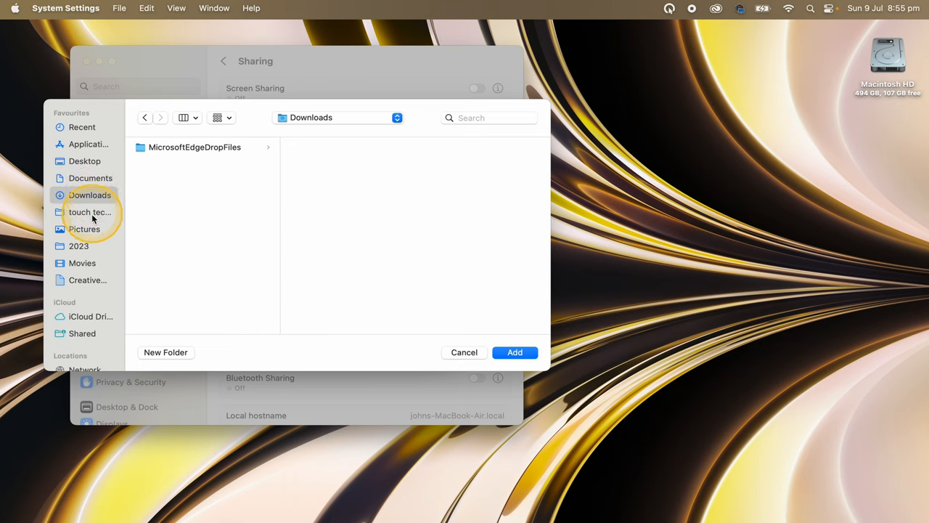
{"action": "left_click", "coordinate": [81, 262]}
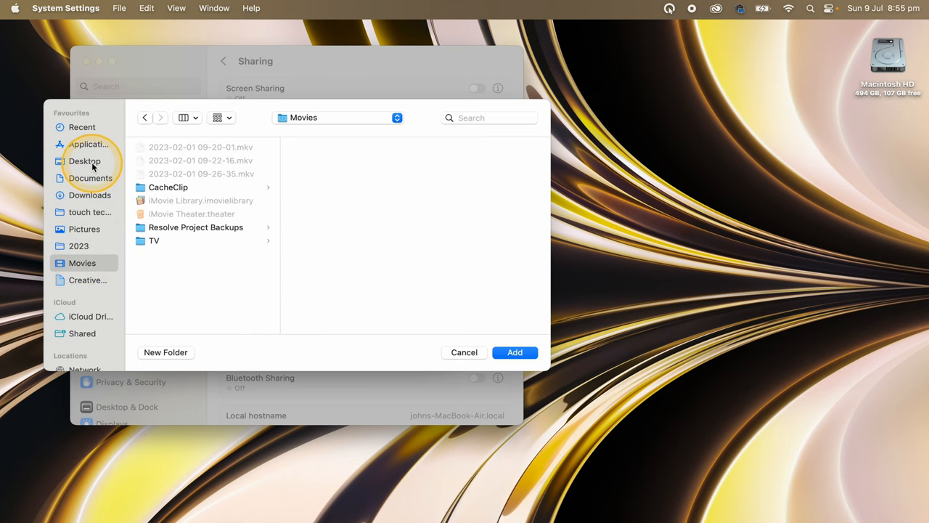
{"action": "left_click", "coordinate": [85, 159]}
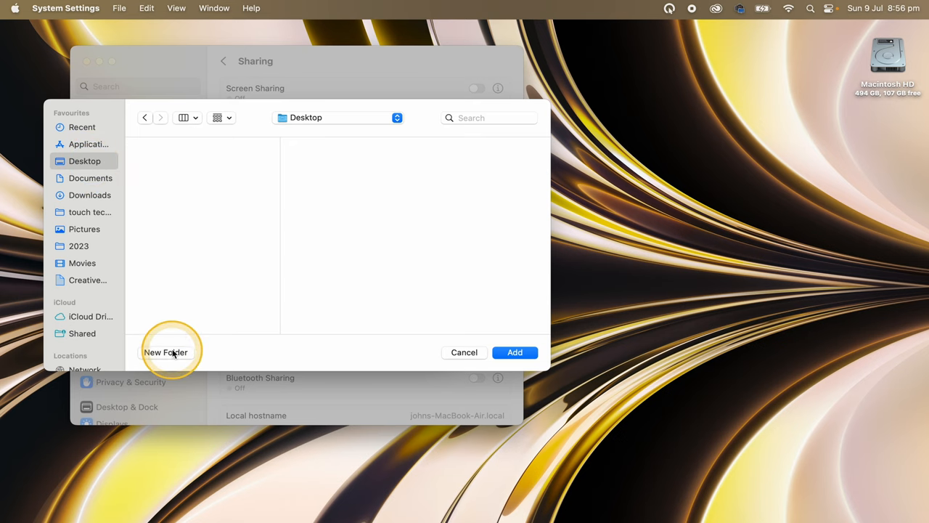
{"action": "left_click", "coordinate": [165, 353]}
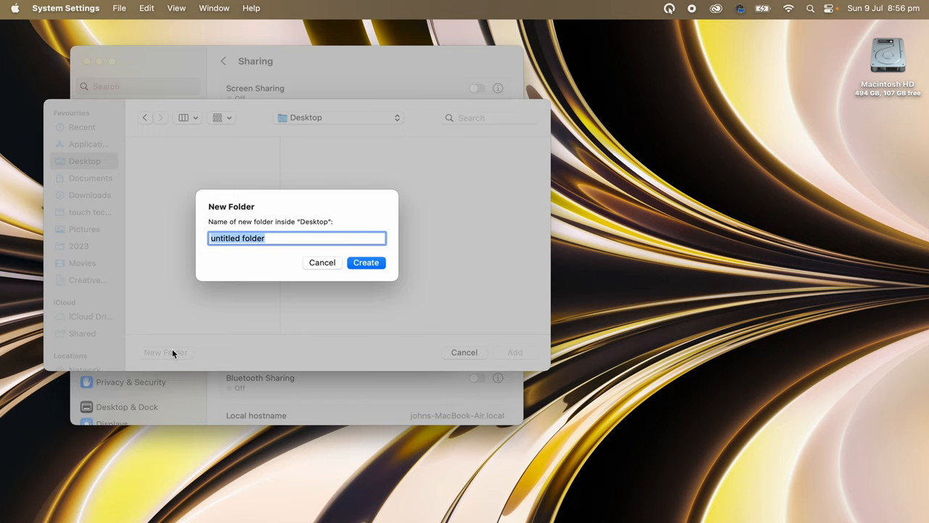
{"action": "type", "text": "MAC"}
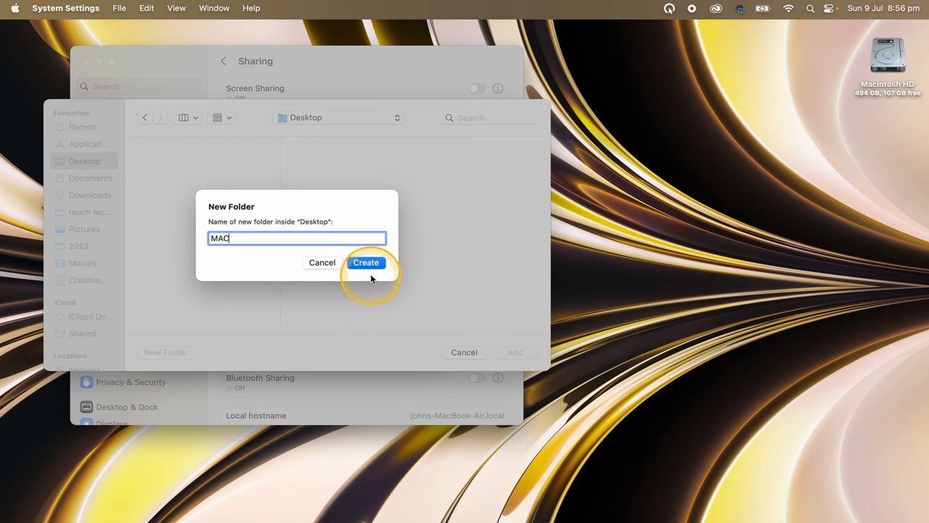
{"action": "left_click", "coordinate": [366, 262]}
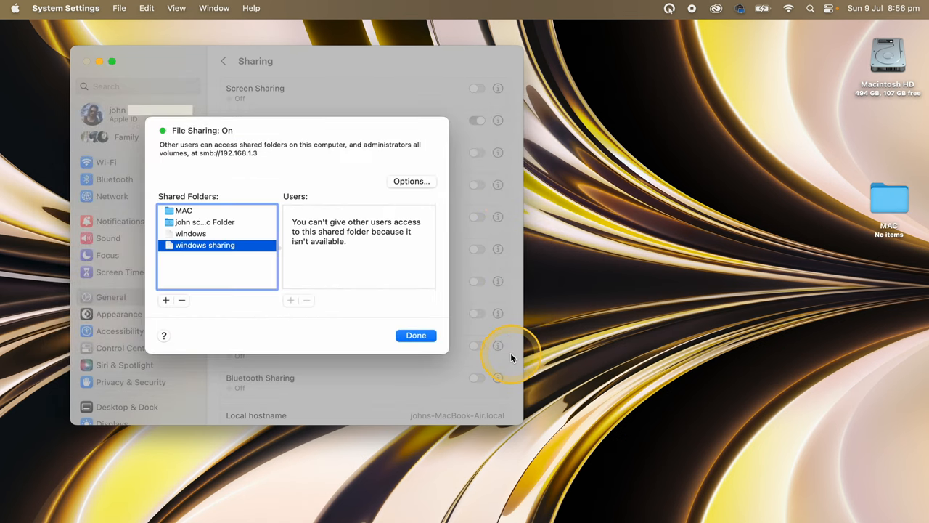
{"action": "mouse_move", "coordinate": [511, 357]}
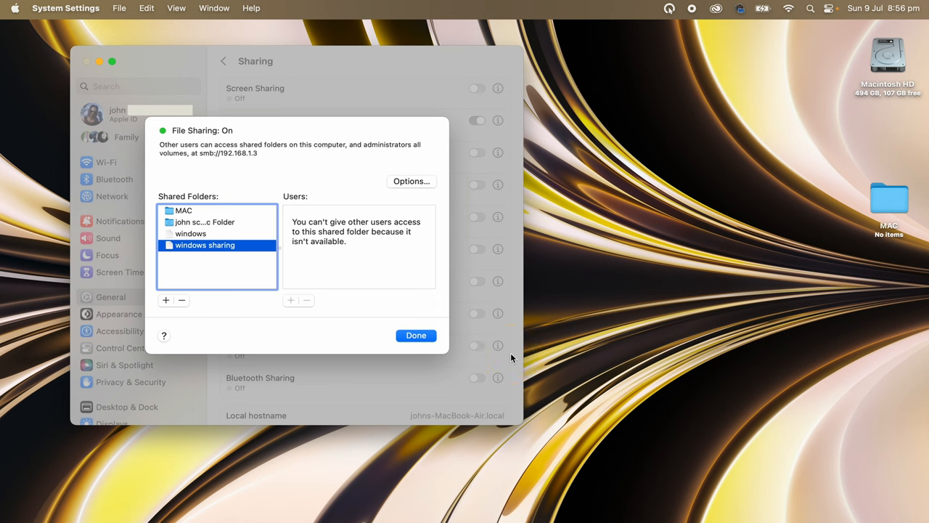
- Close the file sharing details and return to the General settings list
{"action": "left_click", "coordinate": [415, 335]}
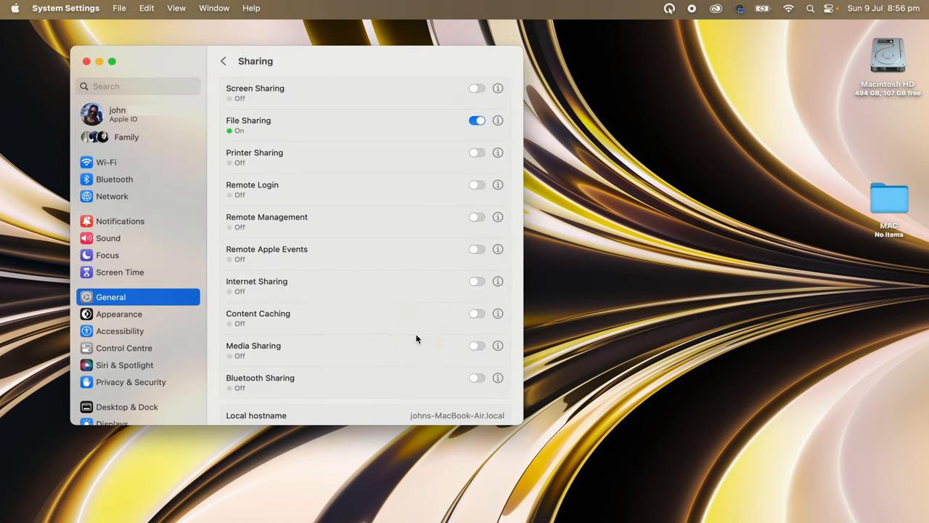
{"action": "scroll", "scroll_direction": "down", "scroll_amount": 3}
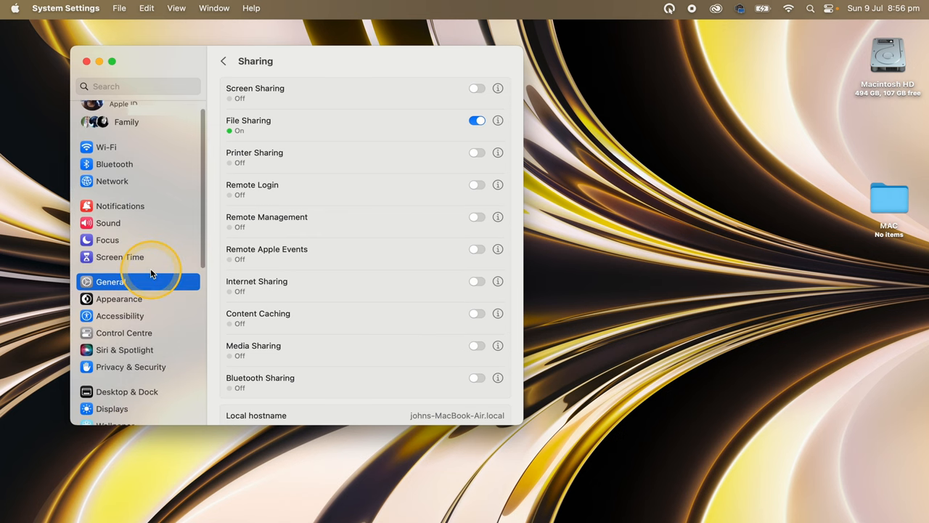
{"action": "scroll", "scroll_direction": "down", "scroll_amount": 3}
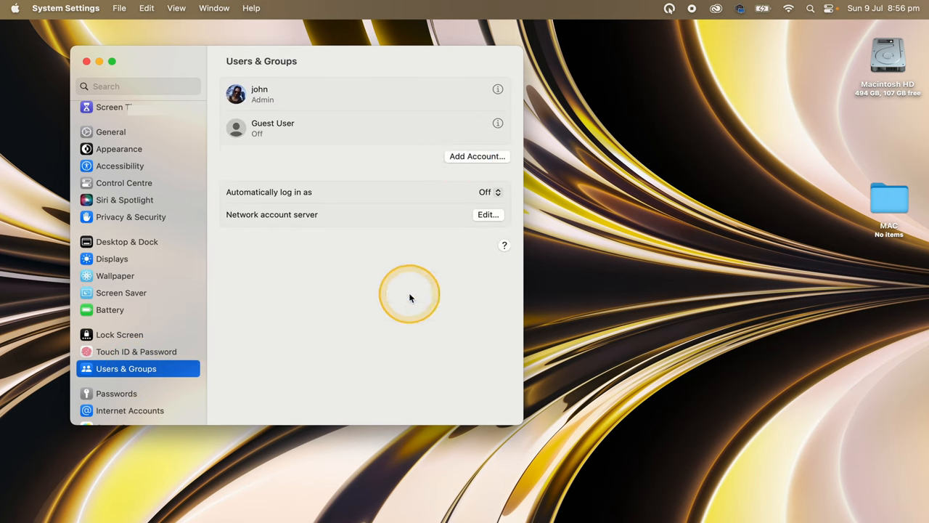
{"action": "left_click", "coordinate": [110, 209]}
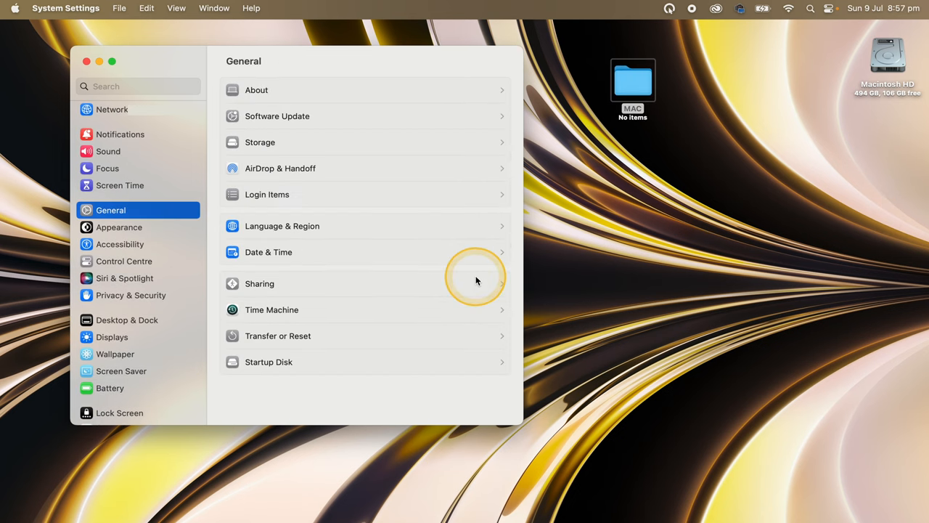
- Reopen file sharing details showing the MAC folder and smb://192.168.1.3
{"action": "left_click", "coordinate": [260, 284]}
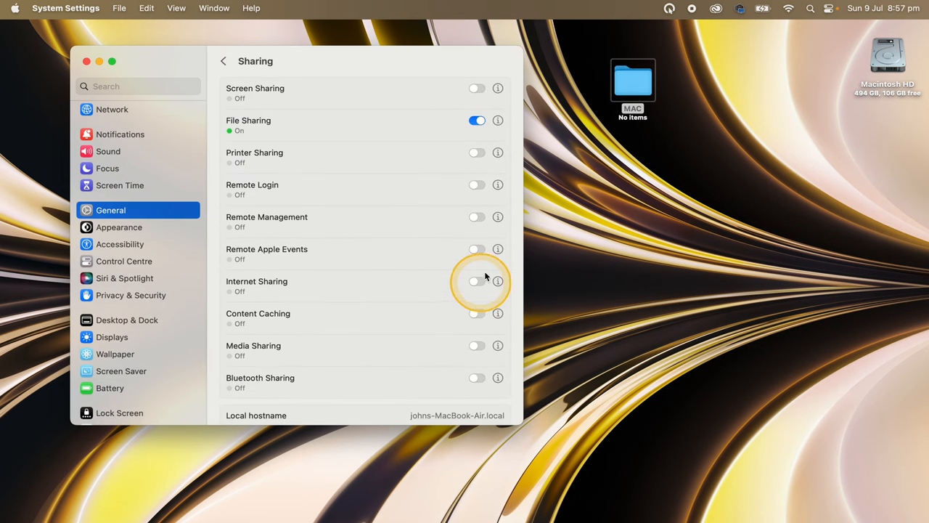
{"action": "left_click", "coordinate": [498, 120]}
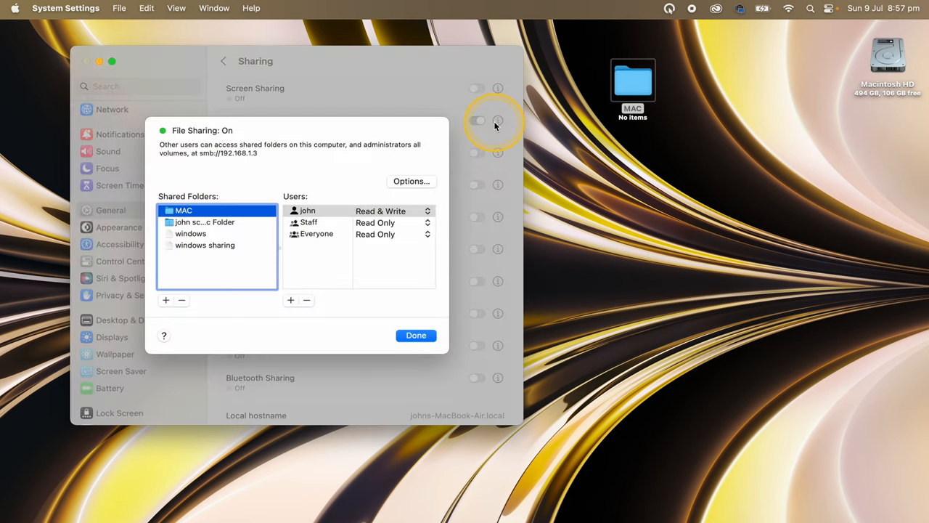
{"action": "mouse_move", "coordinate": [200, 153]}
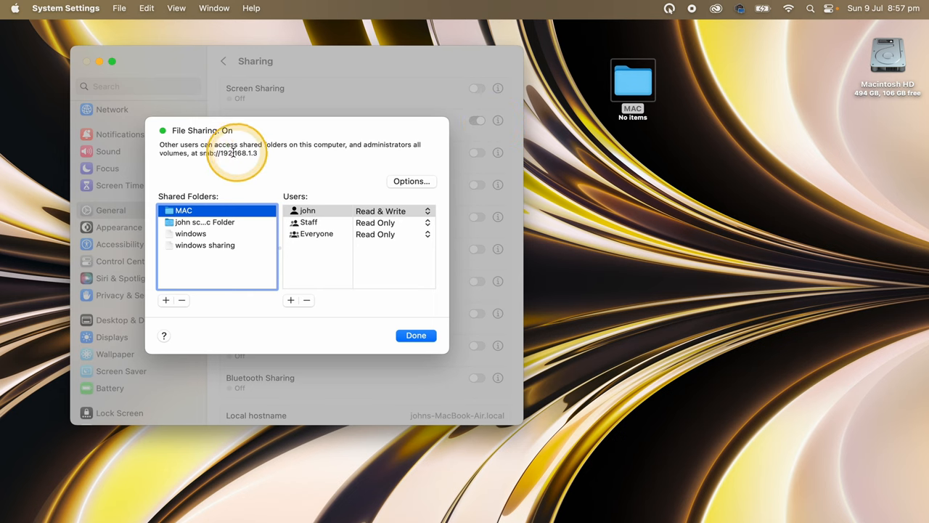
{"action": "mouse_move", "coordinate": [313, 153]}
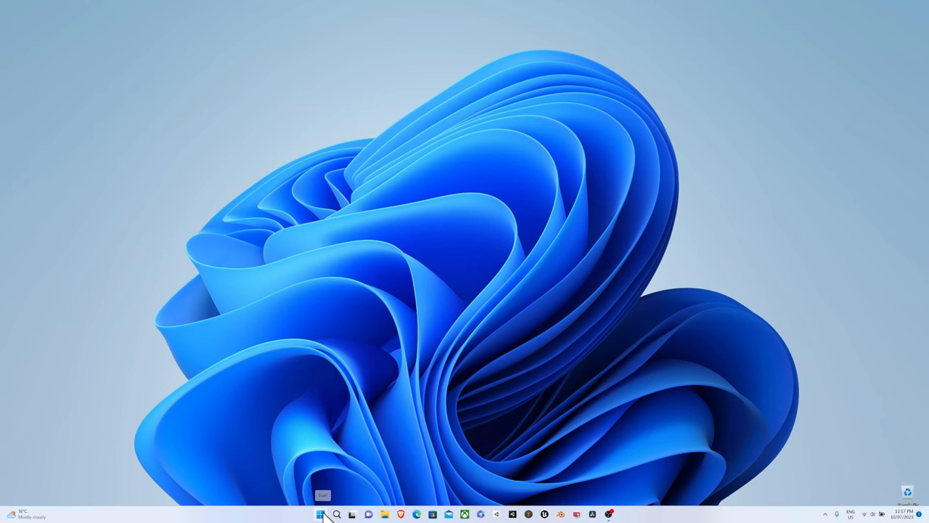
{"action": "left_click", "coordinate": [319, 514]}
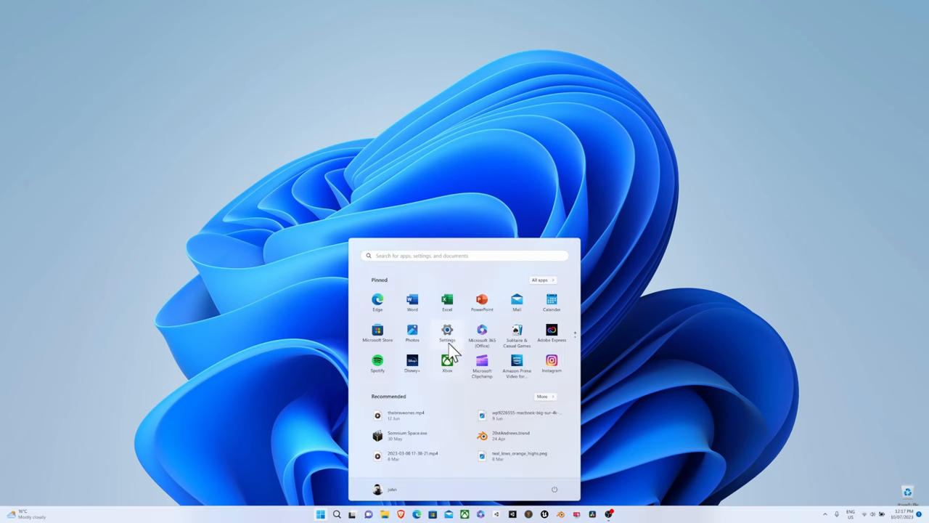
{"action": "left_click", "coordinate": [447, 331]}
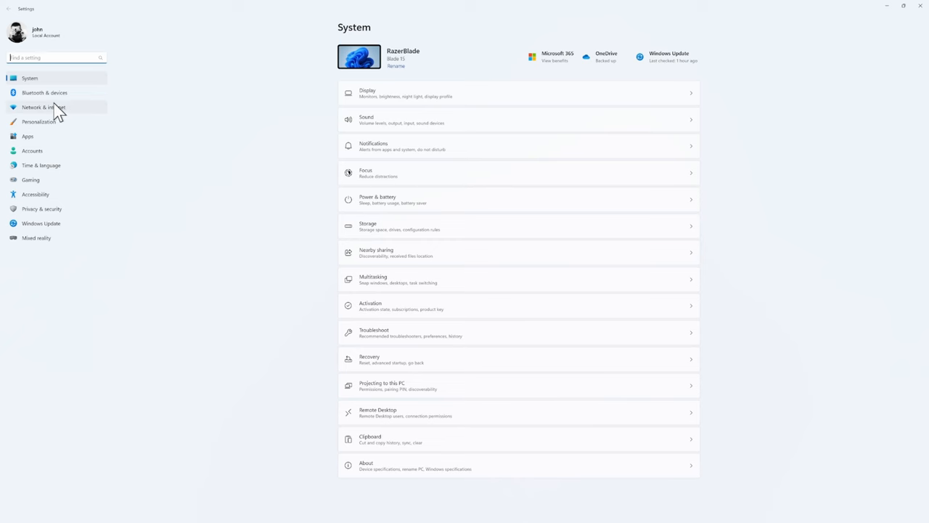
{"action": "left_click", "coordinate": [46, 107]}
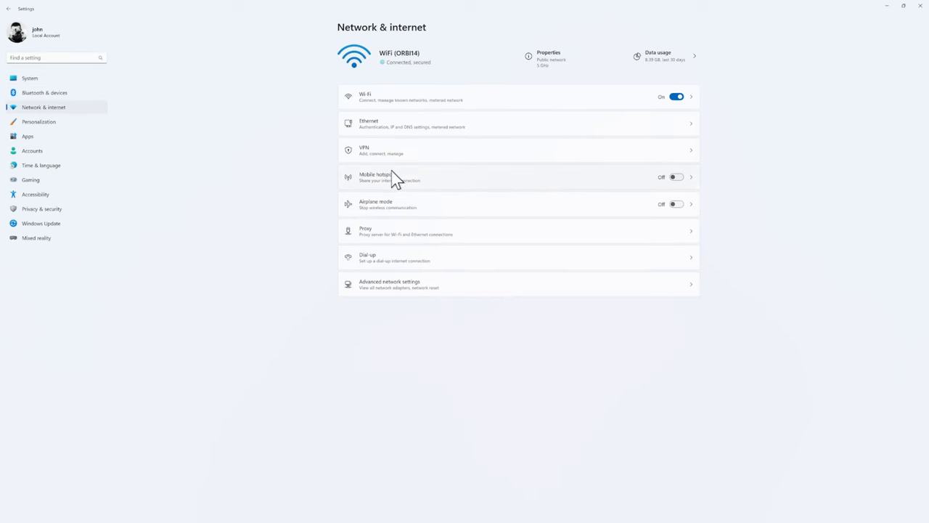
{"action": "left_click", "coordinate": [397, 283]}
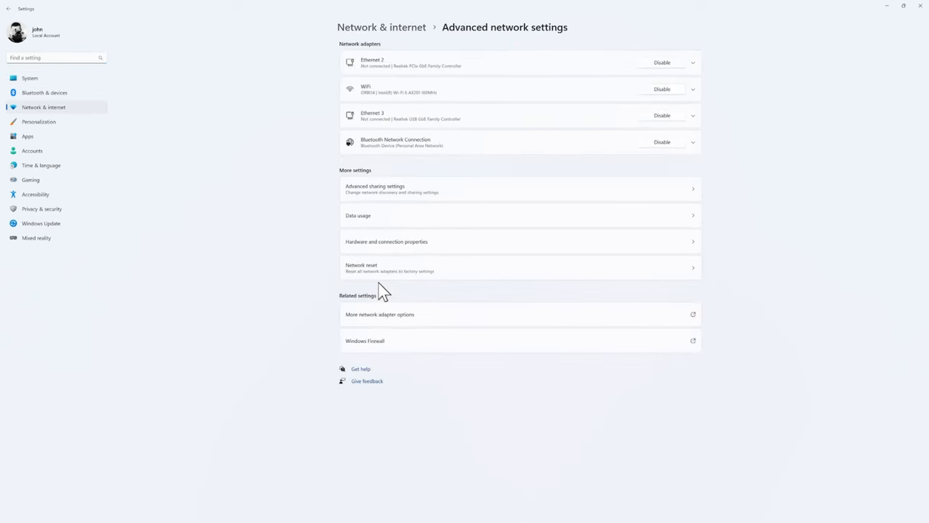
{"action": "mouse_move", "coordinate": [403, 200]}
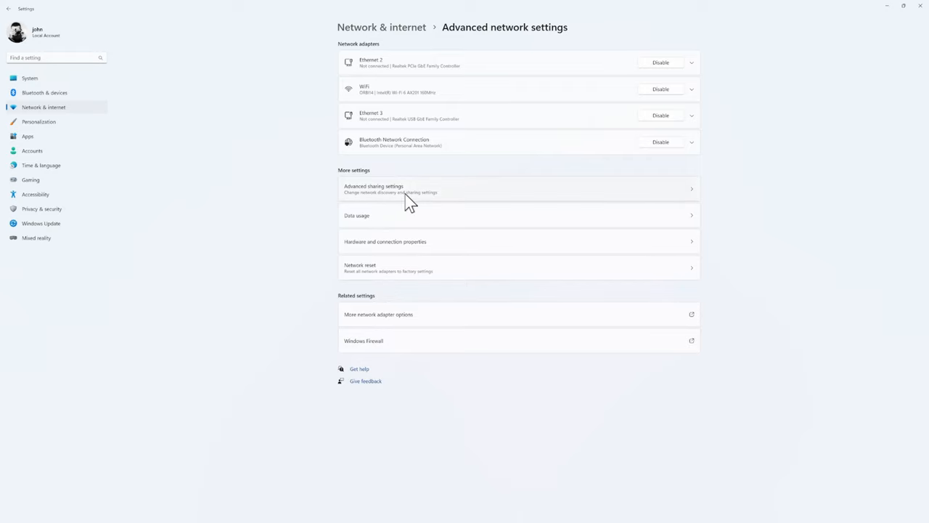
{"action": "left_click", "coordinate": [374, 189]}
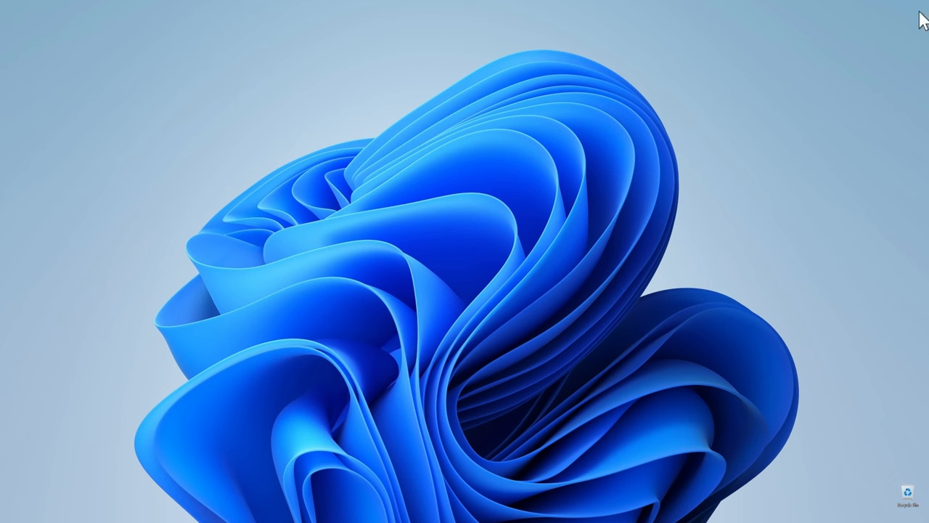
{"action": "left_click", "coordinate": [319, 513]}
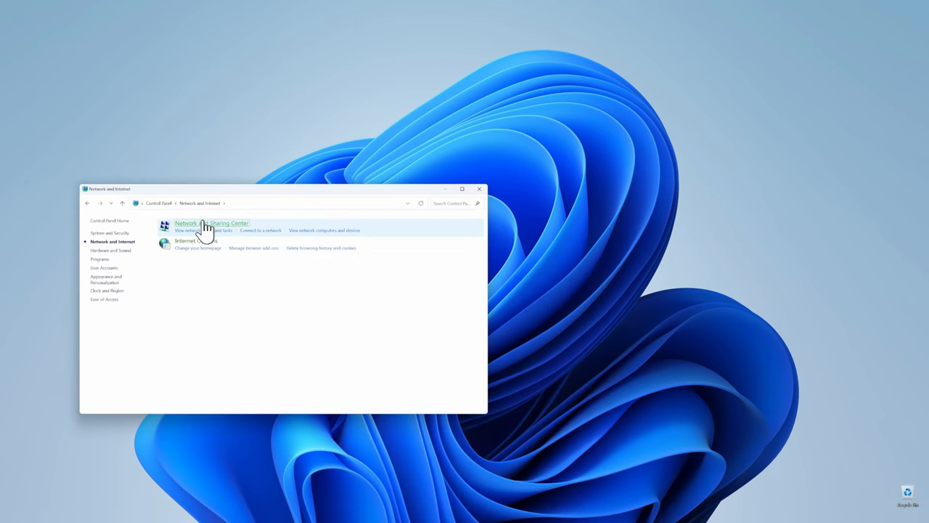
{"action": "left_click", "coordinate": [211, 223]}
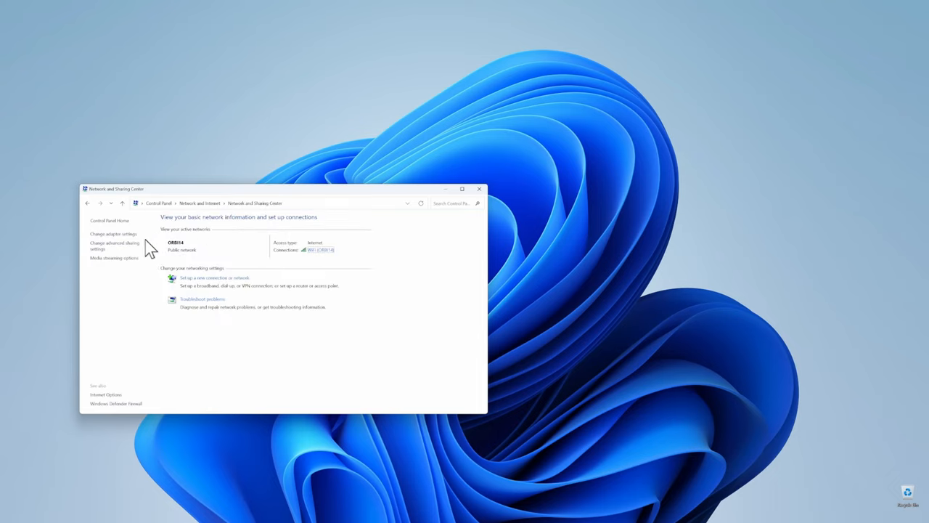
{"action": "left_click", "coordinate": [115, 244]}
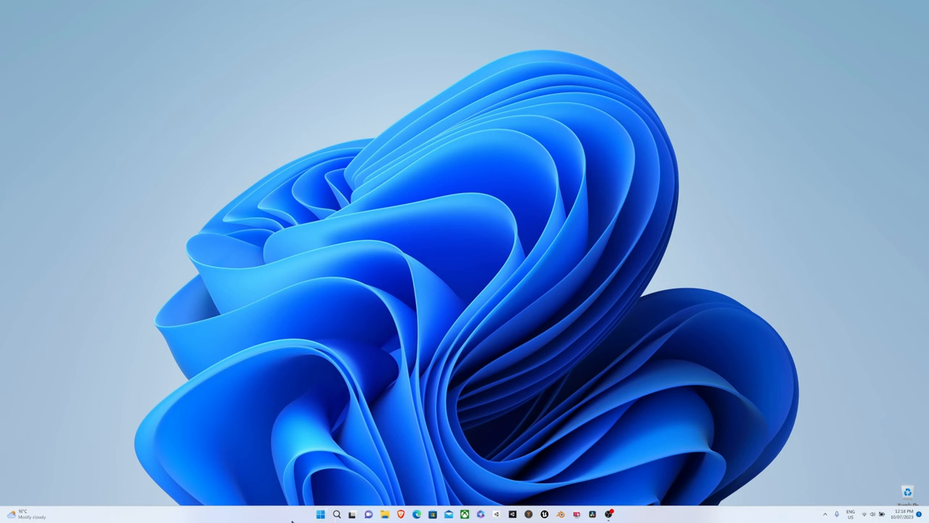
{"action": "mouse_move", "coordinate": [378, 514]}
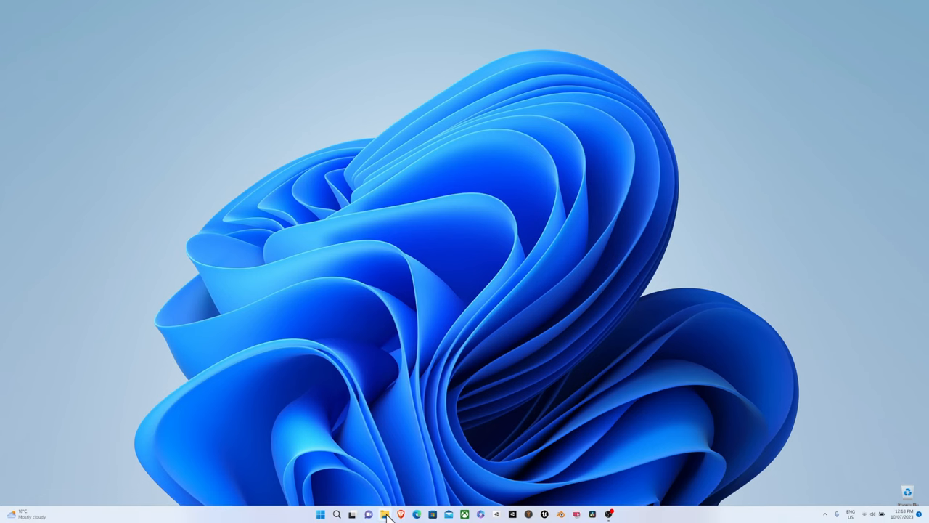
{"action": "mouse_move", "coordinate": [382, 514]}
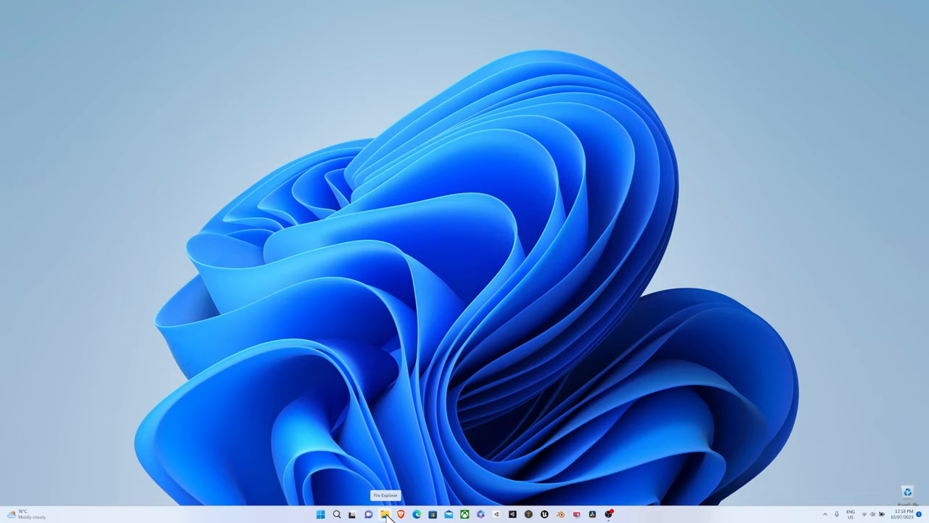
- From This PC, start Map network drive and choose drive letter M:
{"action": "left_click", "coordinate": [387, 513]}
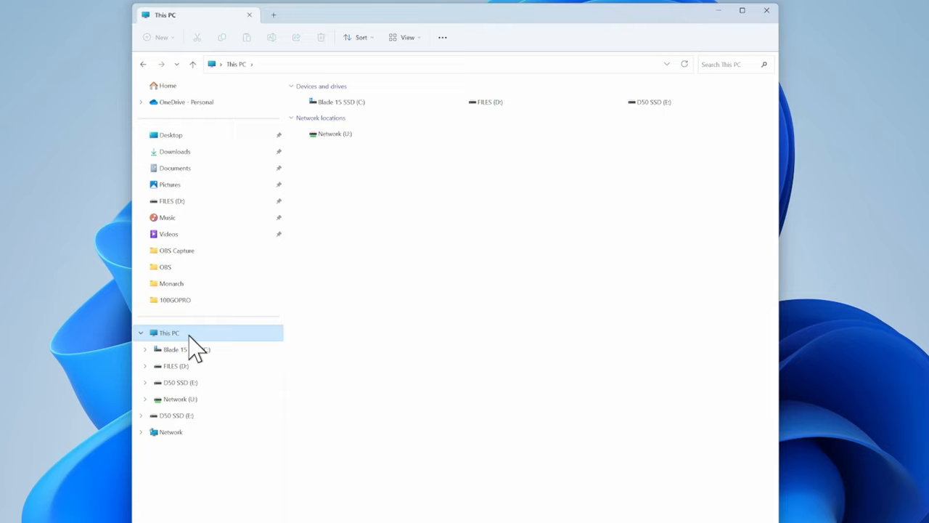
{"action": "mouse_move", "coordinate": [229, 341]}
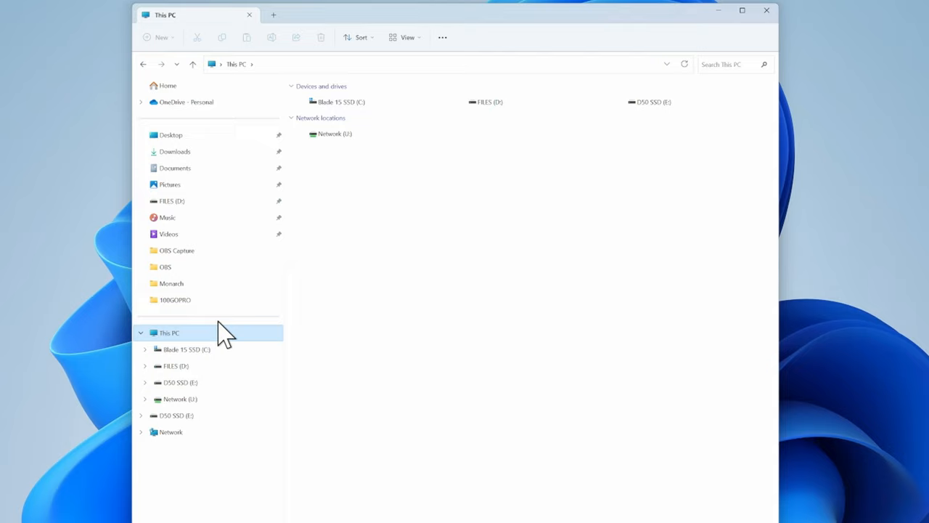
{"action": "mouse_move", "coordinate": [171, 343]}
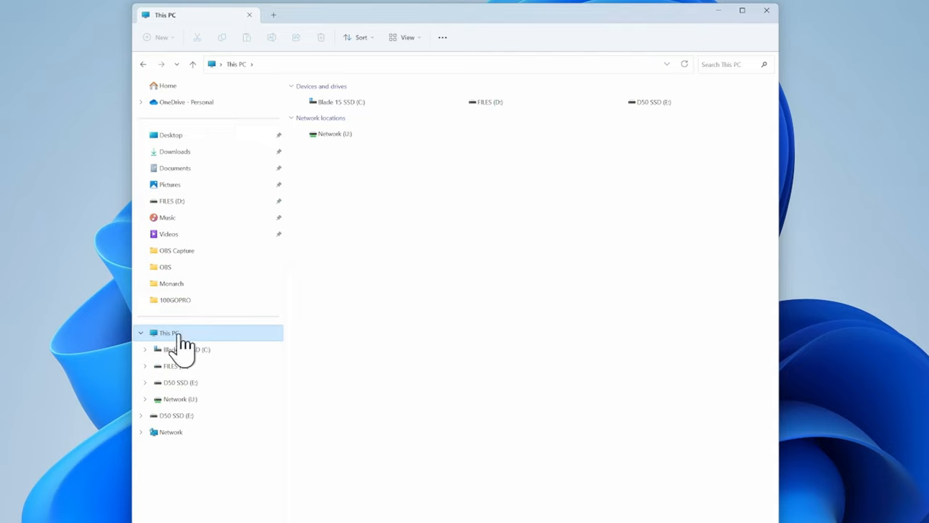
{"action": "right_click", "coordinate": [172, 332]}
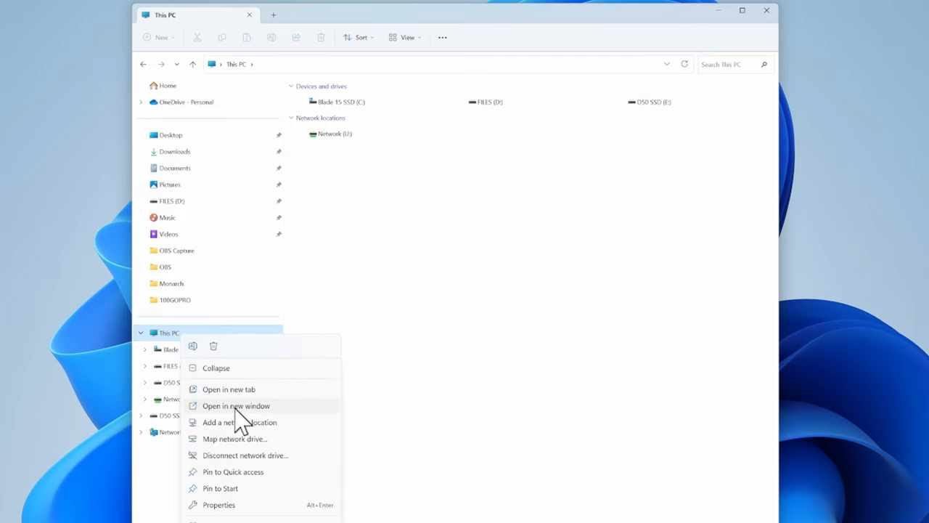
{"action": "left_click", "coordinate": [235, 438]}
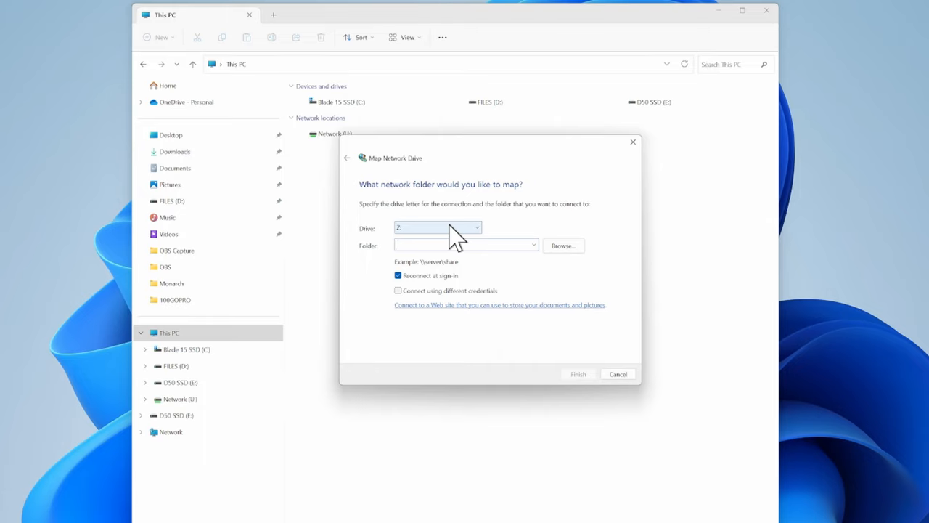
{"action": "left_click", "coordinate": [473, 226]}
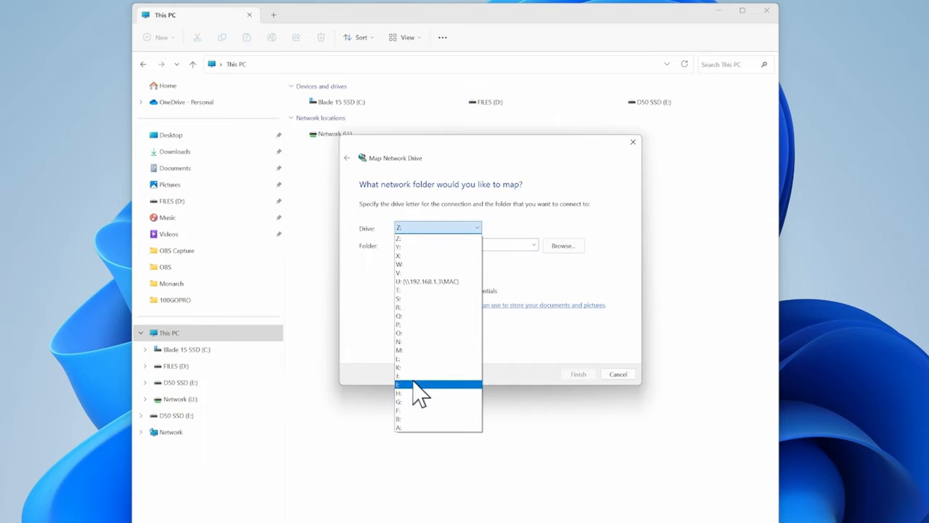
{"action": "mouse_move", "coordinate": [418, 349]}
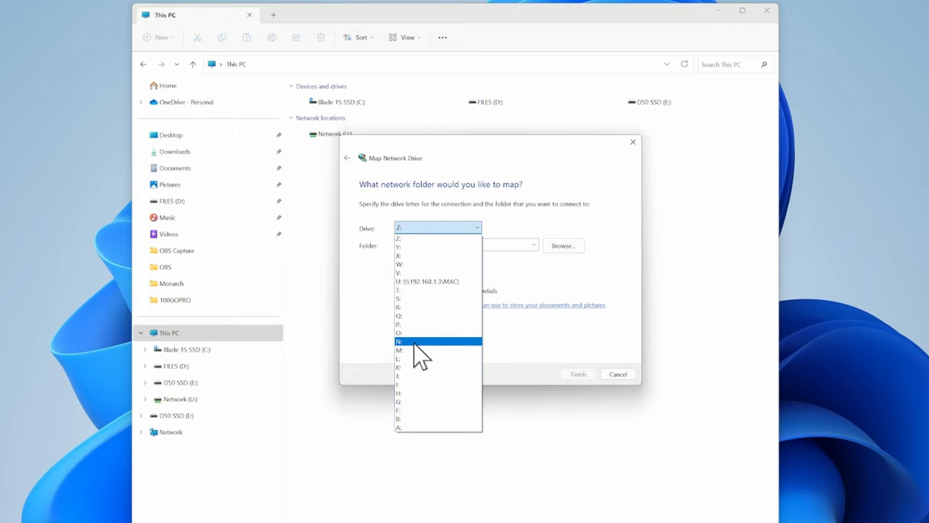
{"action": "left_click", "coordinate": [401, 350]}
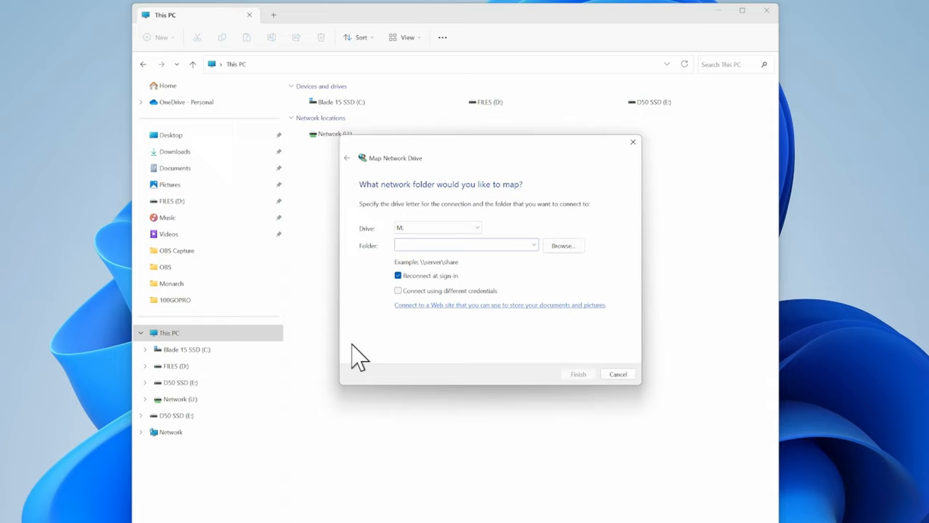
- Enter \\192.168.1.3\WINDOWS as the folder to map to drive M:
{"action": "left_click", "coordinate": [462, 244]}
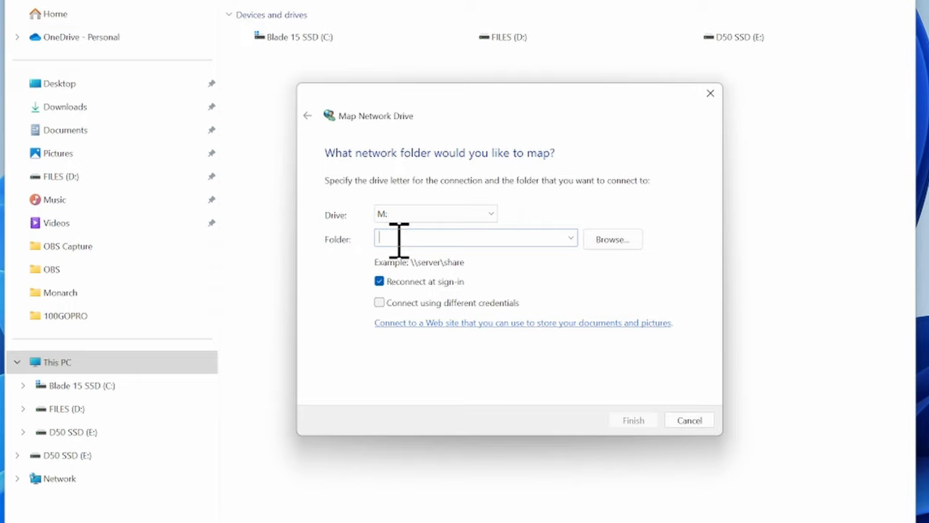
{"action": "type", "text": "\\\\192.168.1.3\\"}
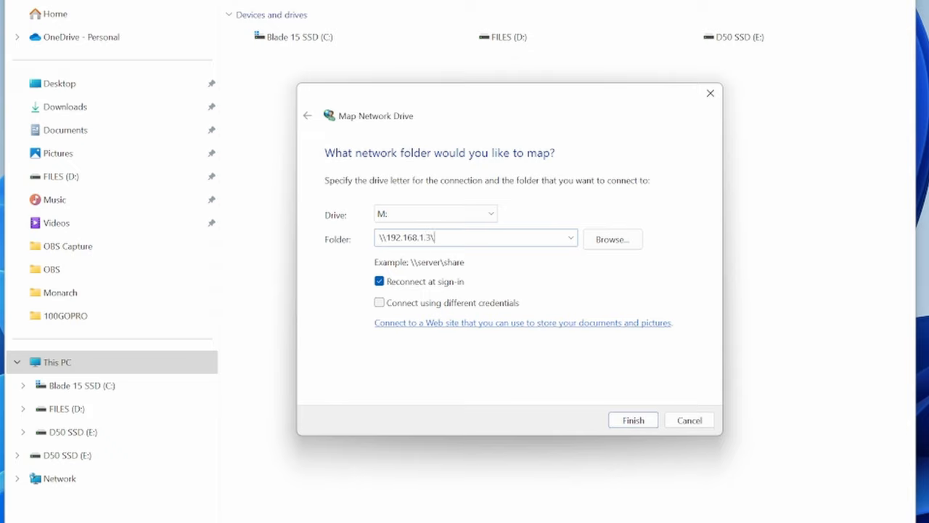
{"action": "type", "text": "WINDOW"}
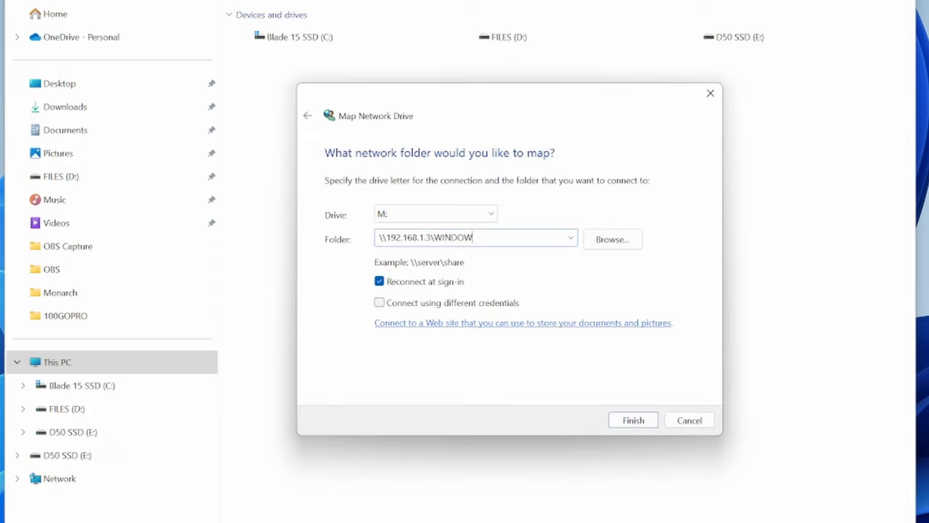
{"action": "type", "text": "S"}
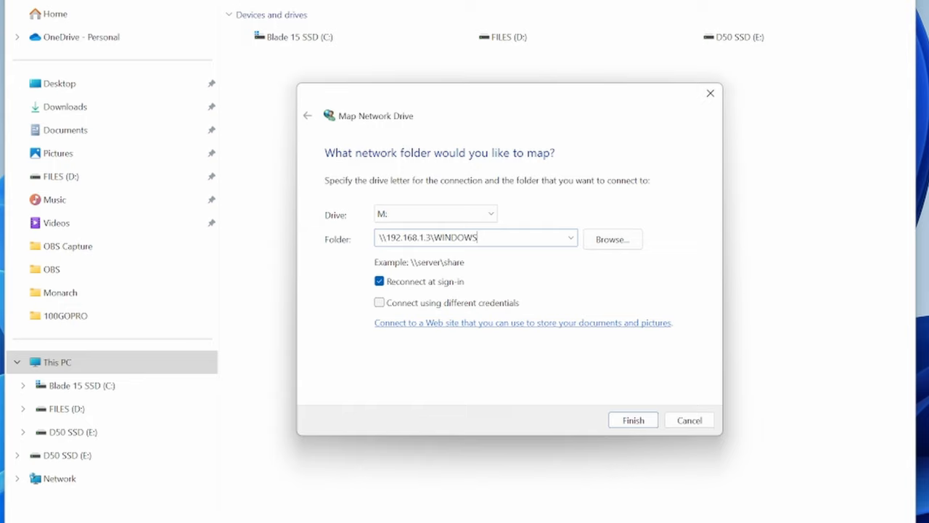
- Finish the mapping, signing in with user 'john' and the Mac password
{"action": "left_click", "coordinate": [632, 420]}
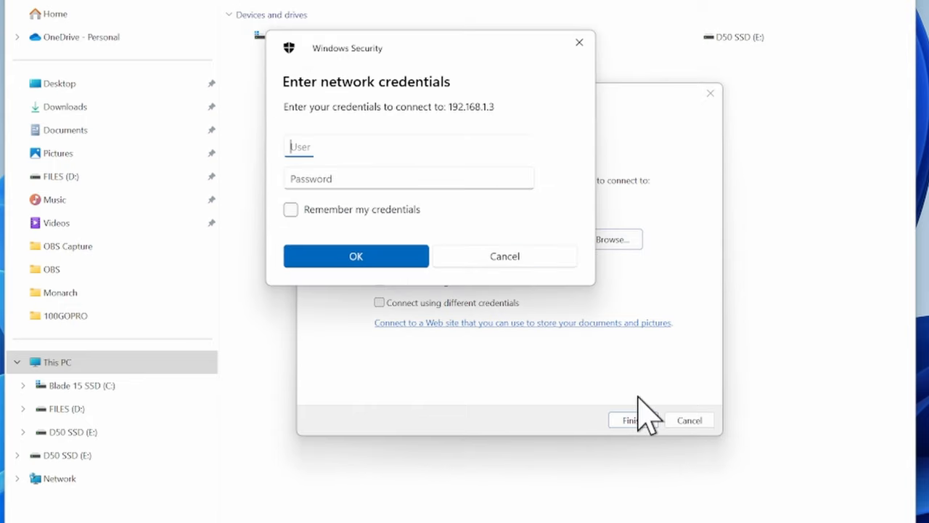
{"action": "type", "text": "john"}
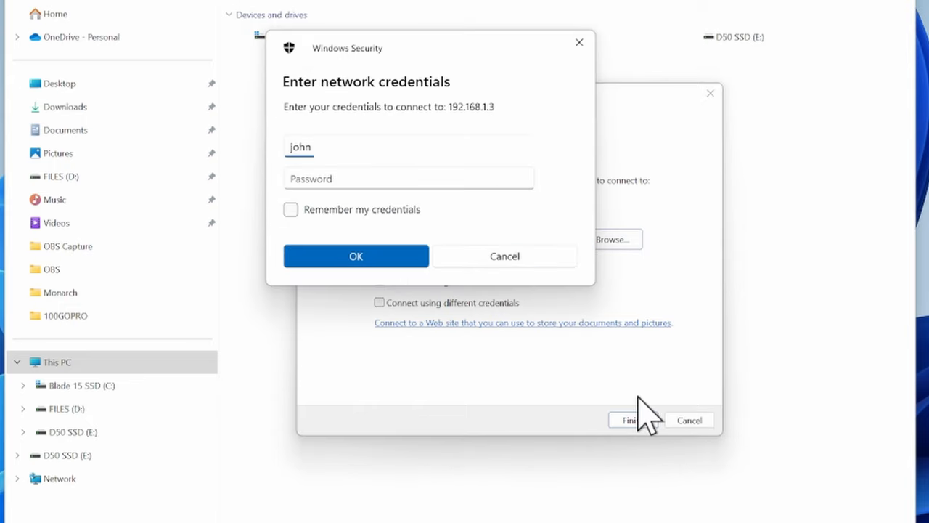
{"action": "type", "text": "•"}
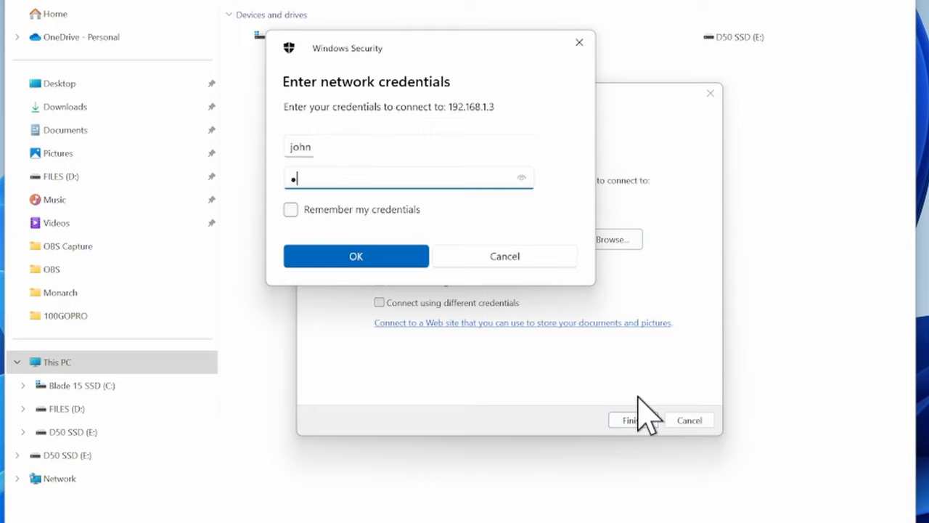
{"action": "type", "text": "••••"}
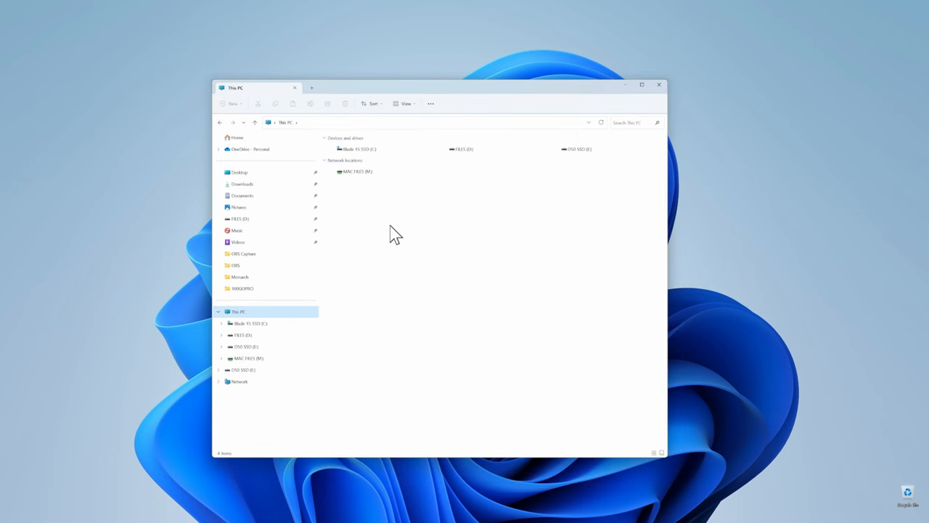
- Open the mapped M: drive and rename it to MAC SHARE FOLDER
{"action": "left_click", "coordinate": [356, 171]}
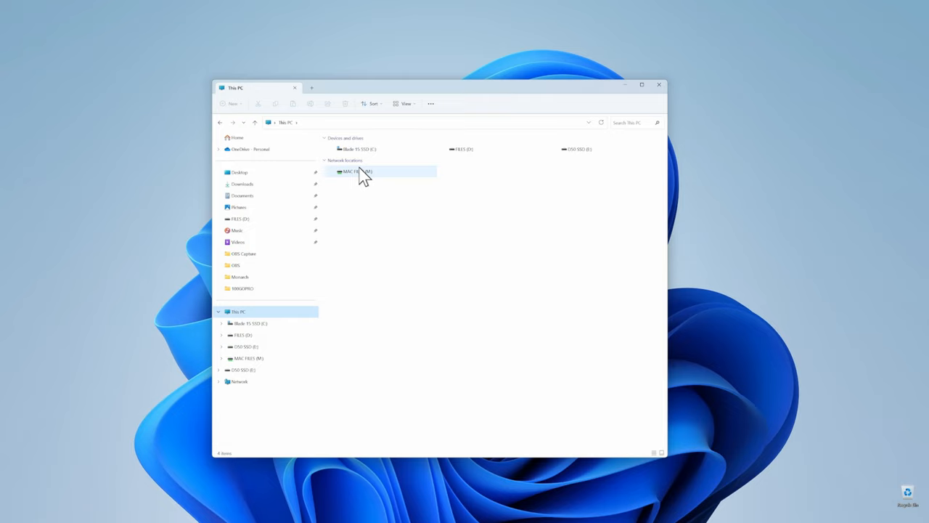
{"action": "double_click", "coordinate": [360, 172]}
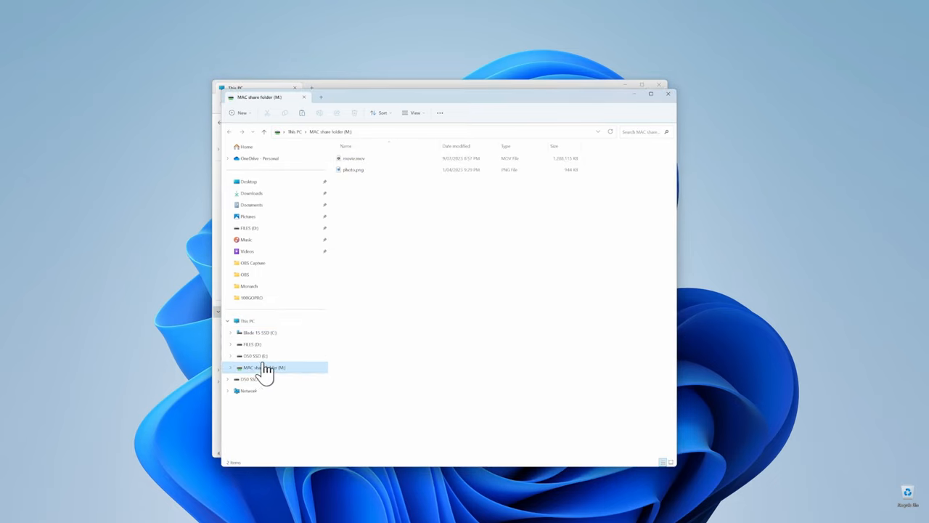
{"action": "right_click", "coordinate": [264, 367]}
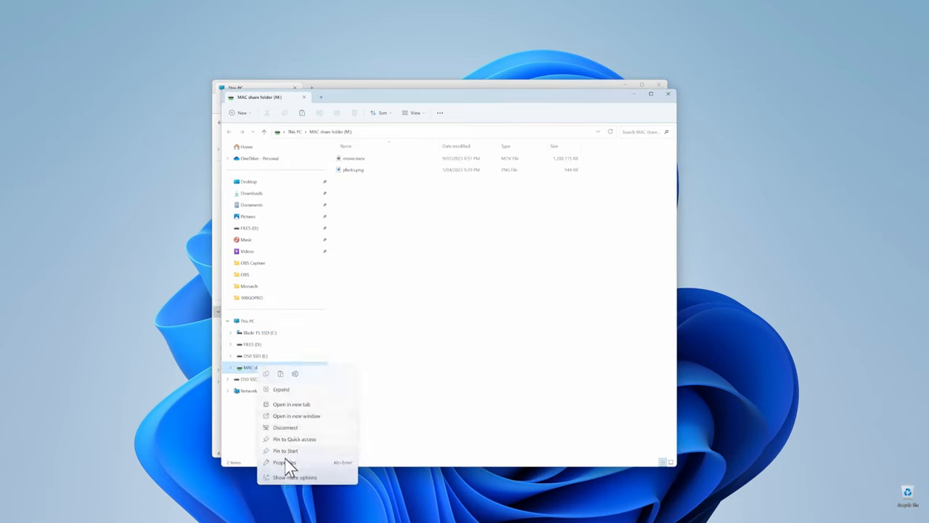
{"action": "left_click", "coordinate": [290, 473]}
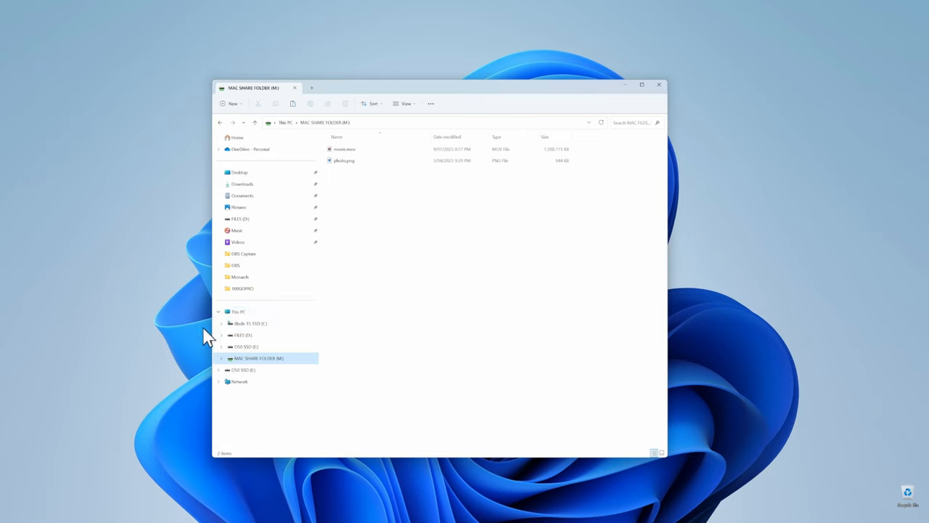
{"action": "left_click", "coordinate": [238, 311]}
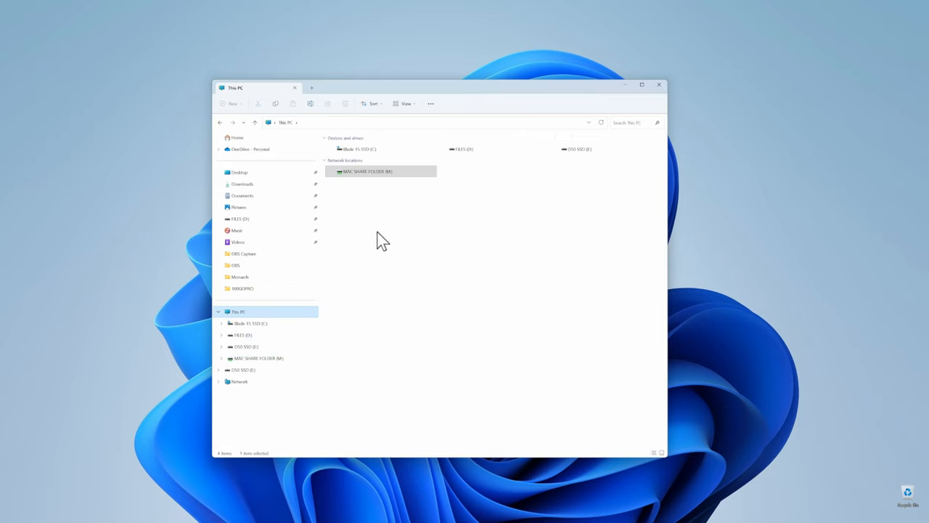
{"action": "left_click", "coordinate": [366, 172]}
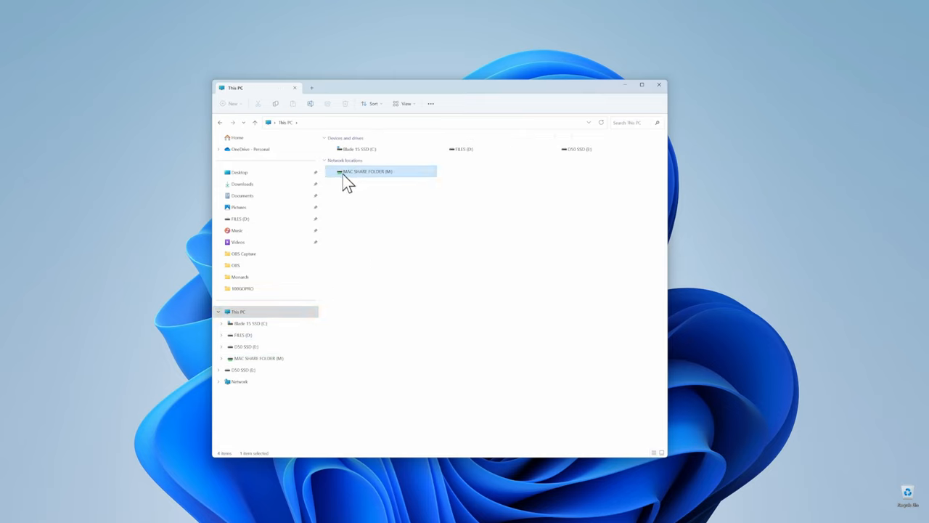
- Drag the picture from MAC SHARE FOLDER (M:) to the desktop, accepting the security warning
{"action": "double_click", "coordinate": [365, 171]}
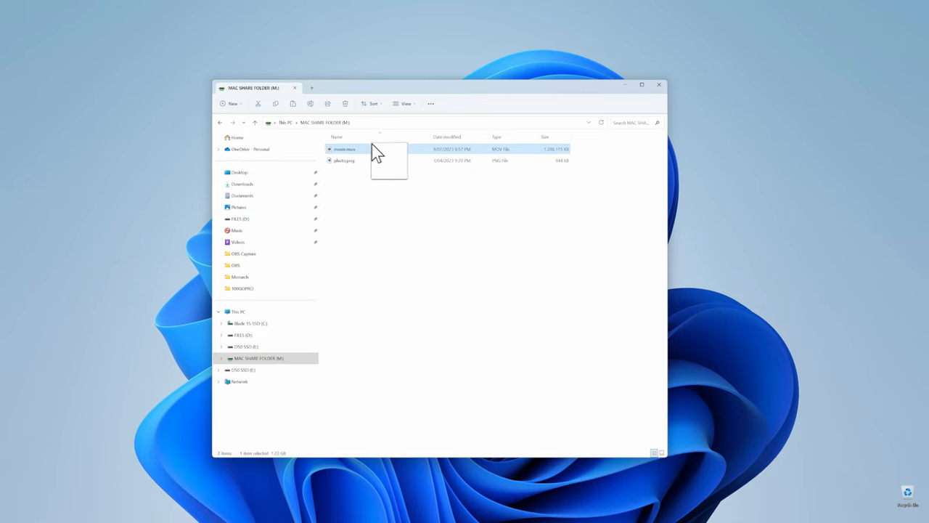
{"action": "left_click_drag", "start_coordinate": [345, 160], "coordinate": [127, 166]}
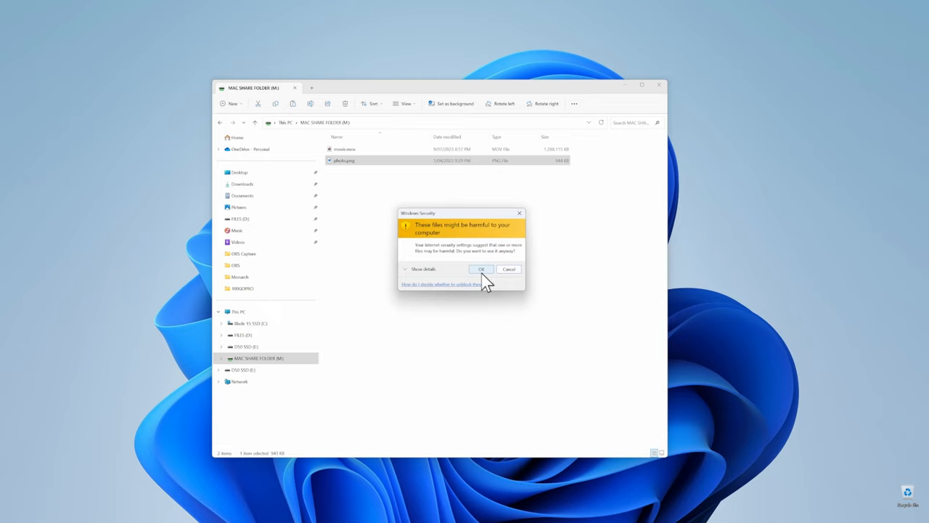
{"action": "left_click", "coordinate": [482, 269]}
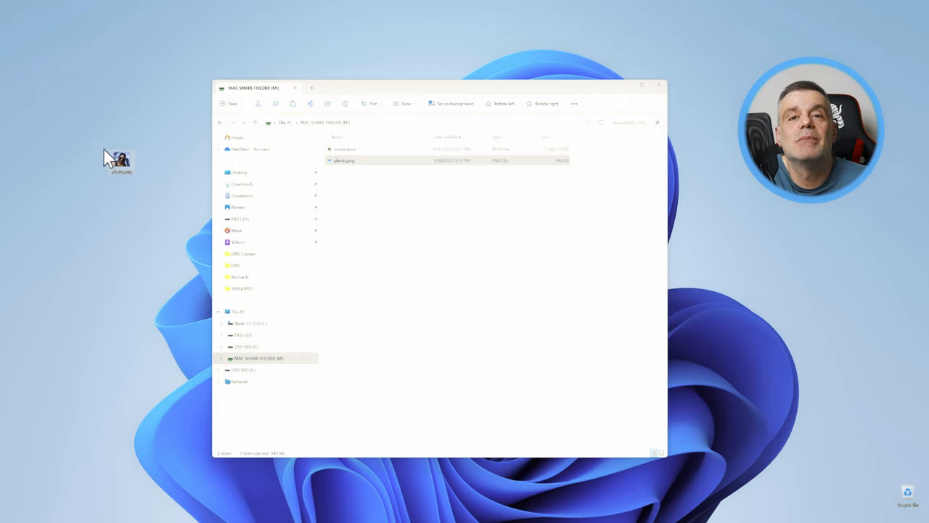
- Copy the picture file from the Mac share
{"action": "left_click", "coordinate": [348, 160]}
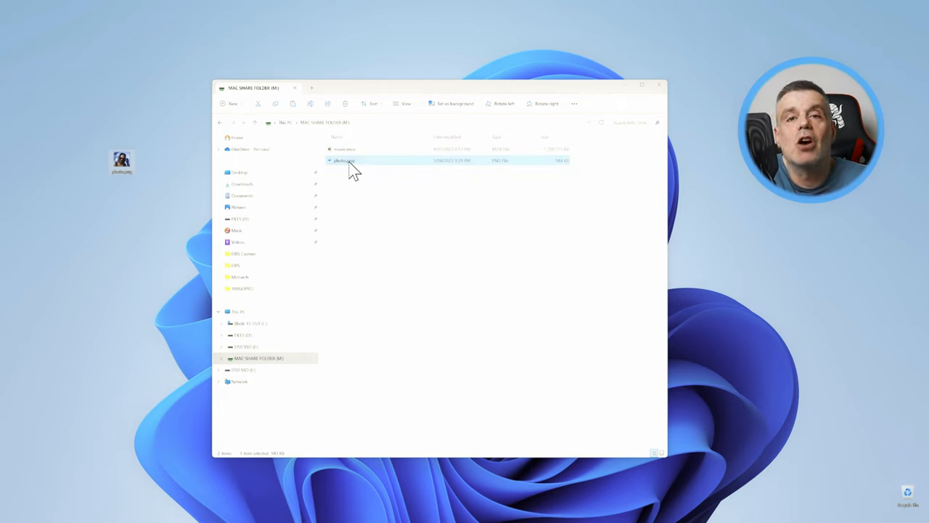
{"action": "right_click", "coordinate": [351, 160]}
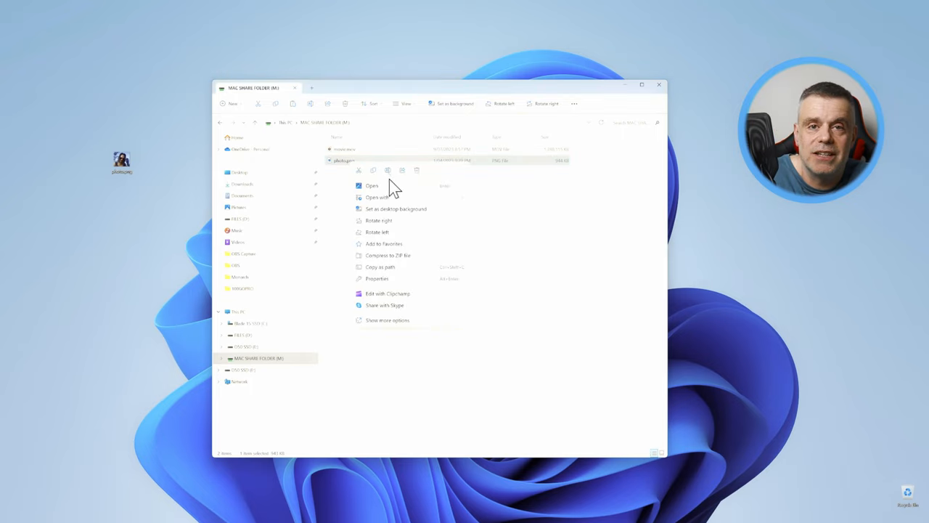
{"action": "left_click", "coordinate": [386, 321]}
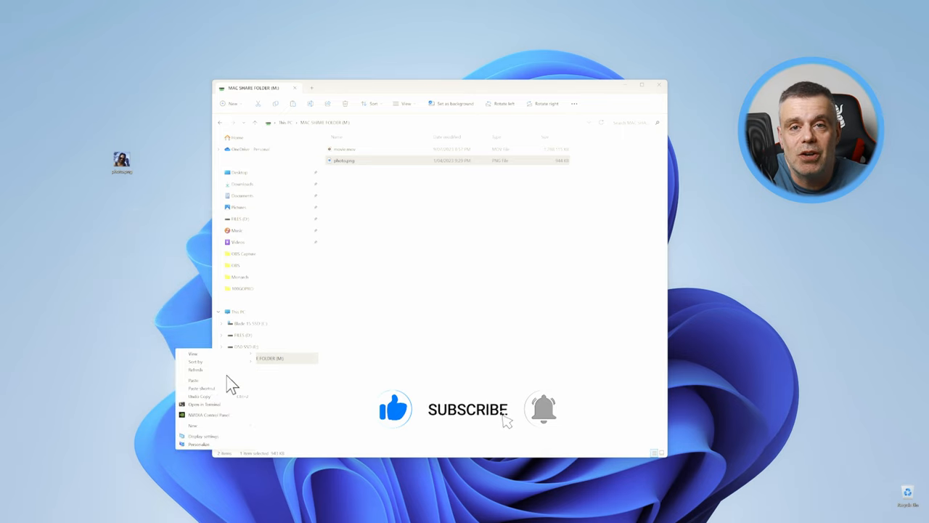
- Paste the picture back into the share, answer the Replace or Skip prompt, and close File Explorer
{"action": "left_click", "coordinate": [194, 380]}
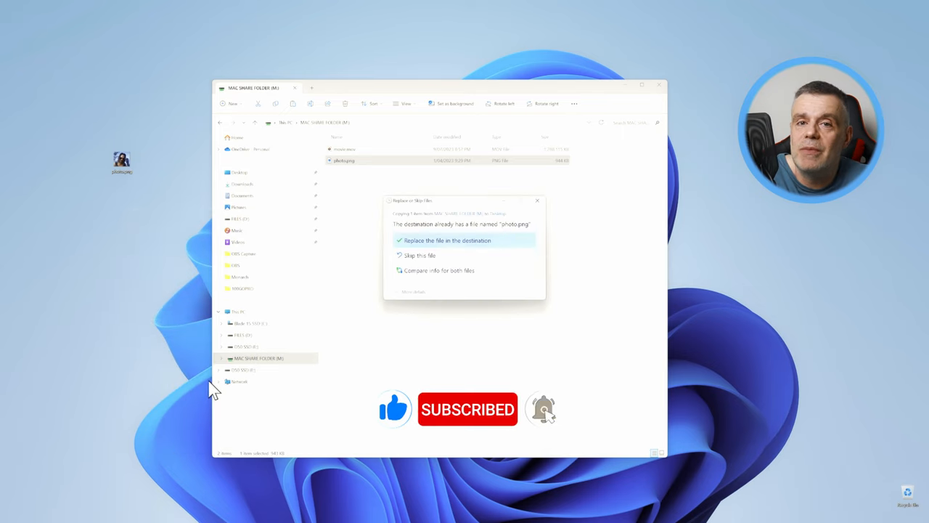
{"action": "left_click", "coordinate": [445, 241]}
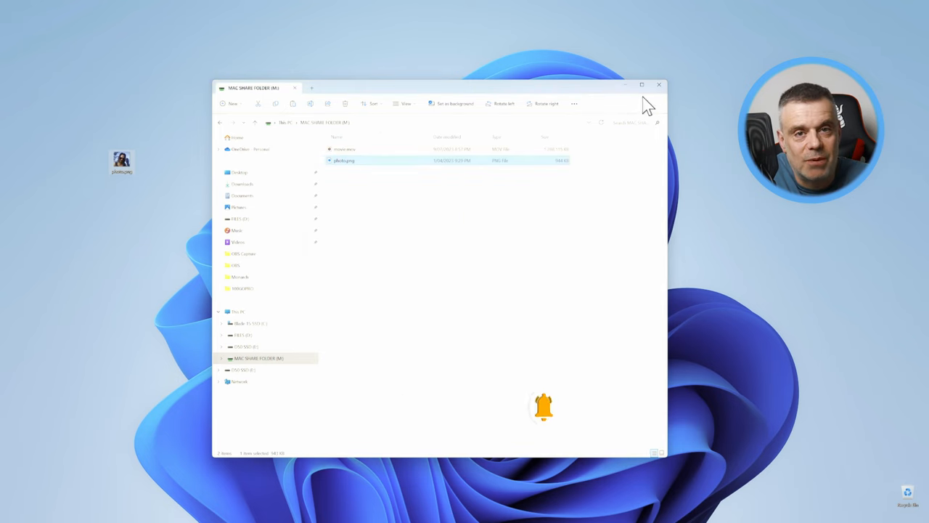
{"action": "left_click", "coordinate": [676, 84]}
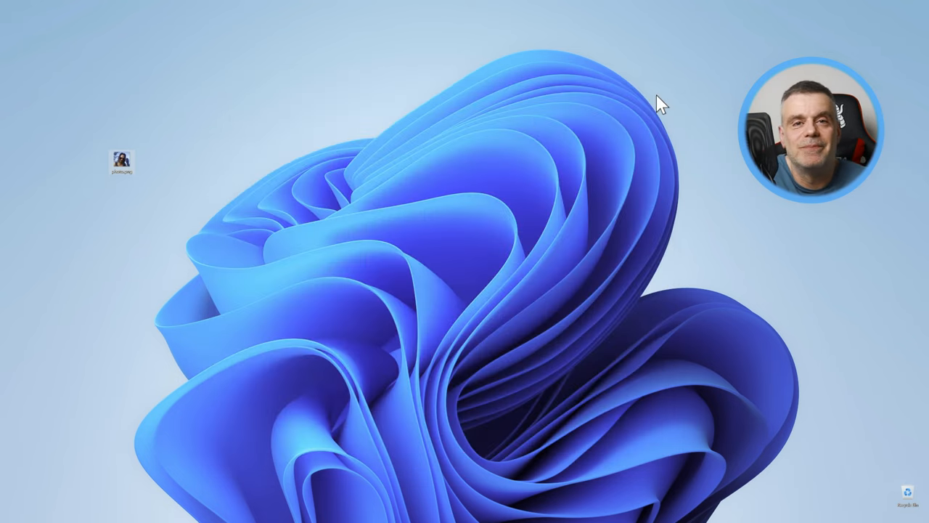